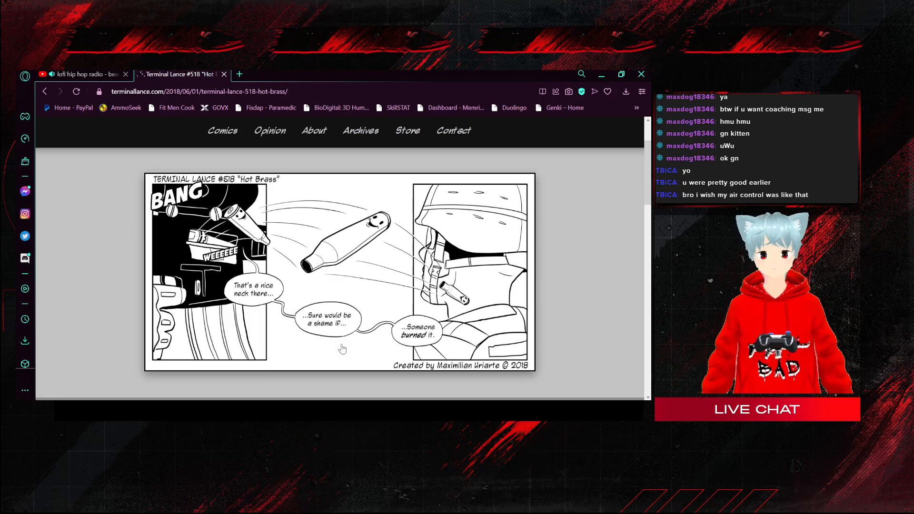
Scroll through comics #518 Hot Brass and #64 Weapons Platoon to read them in full
scroll(down, 3)
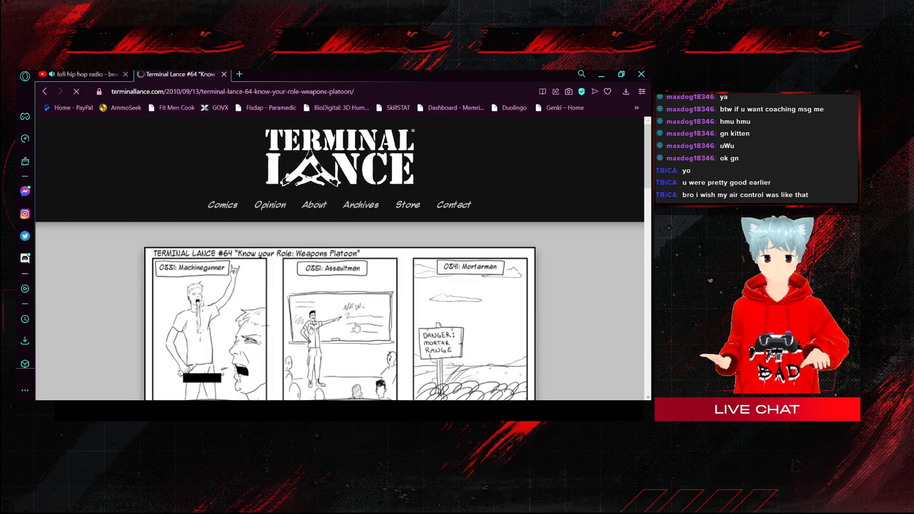
scroll(down, 3)
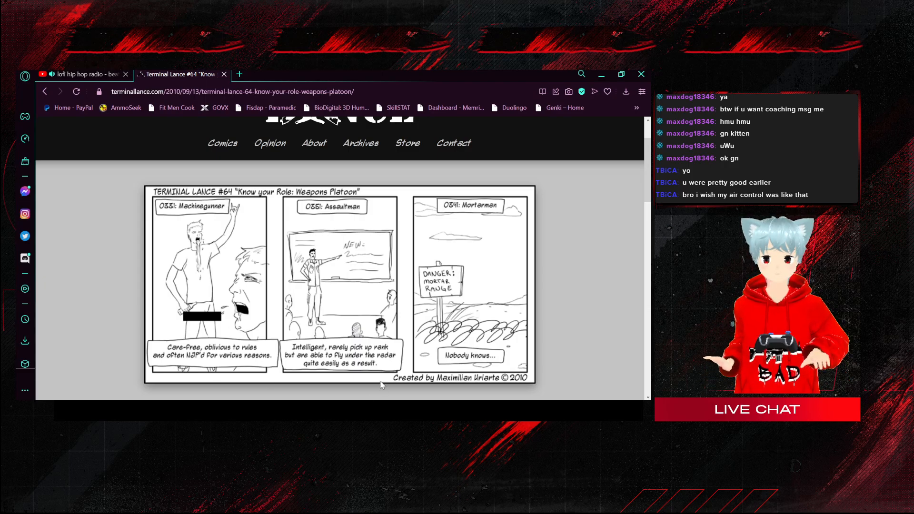
scroll(down, 3)
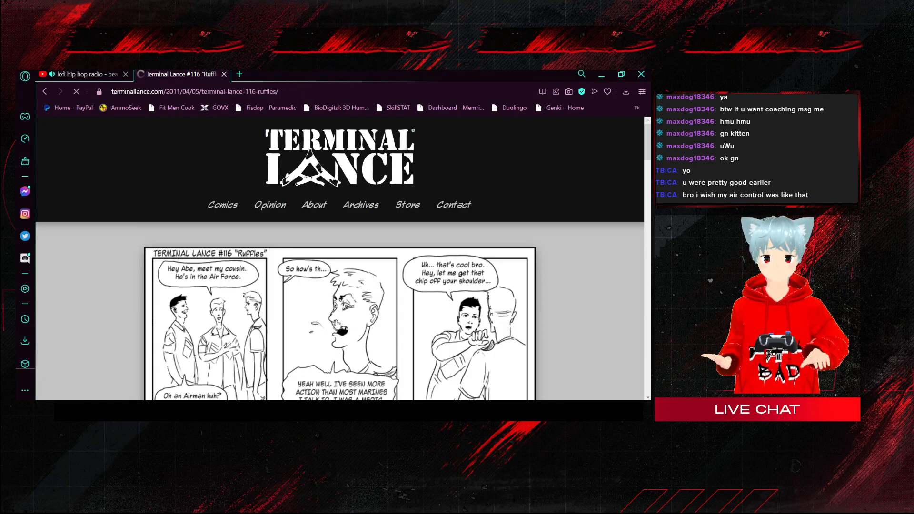
Read #190 Salt Dog to its navigation bar and jump to a random strip, landing on Shiny Things II
scroll(down, 3)
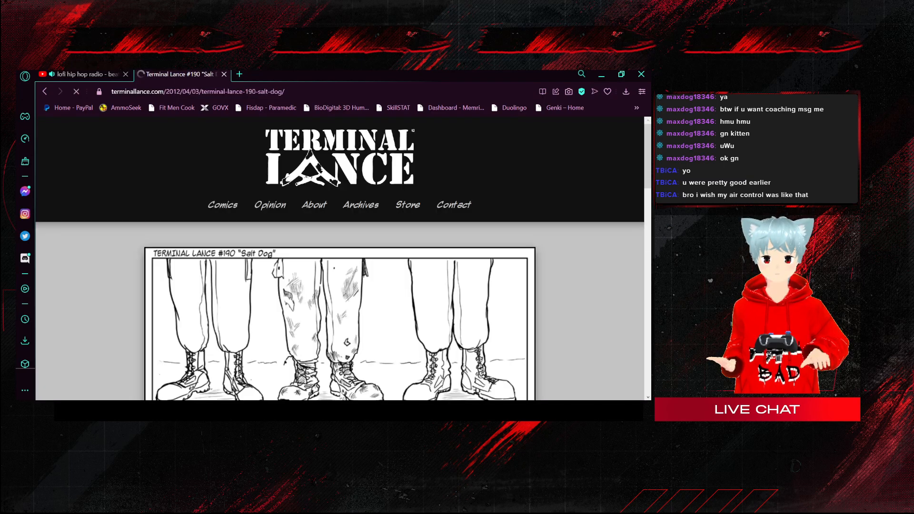
scroll(down, 3)
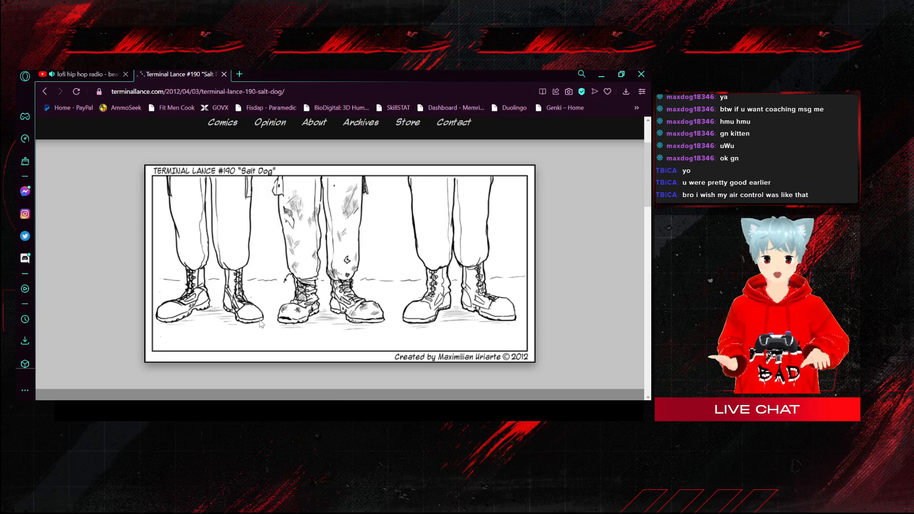
scroll(down, 3)
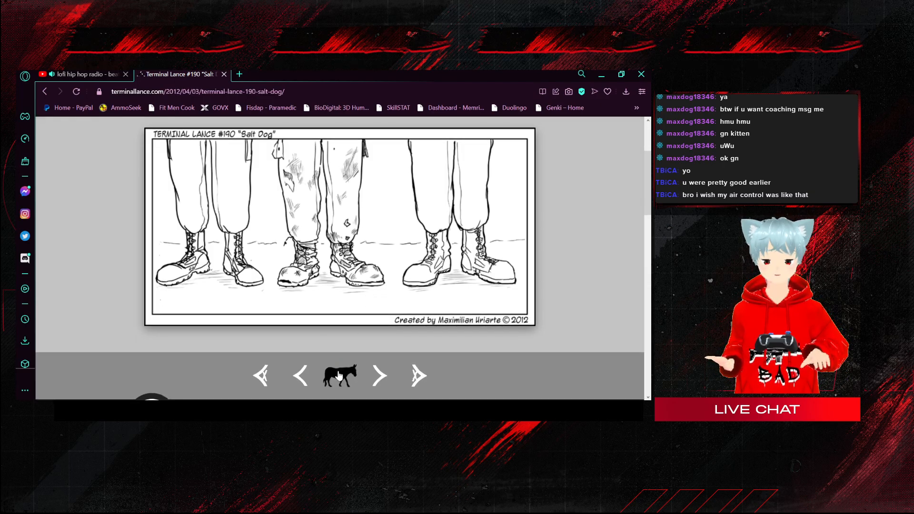
click(378, 376)
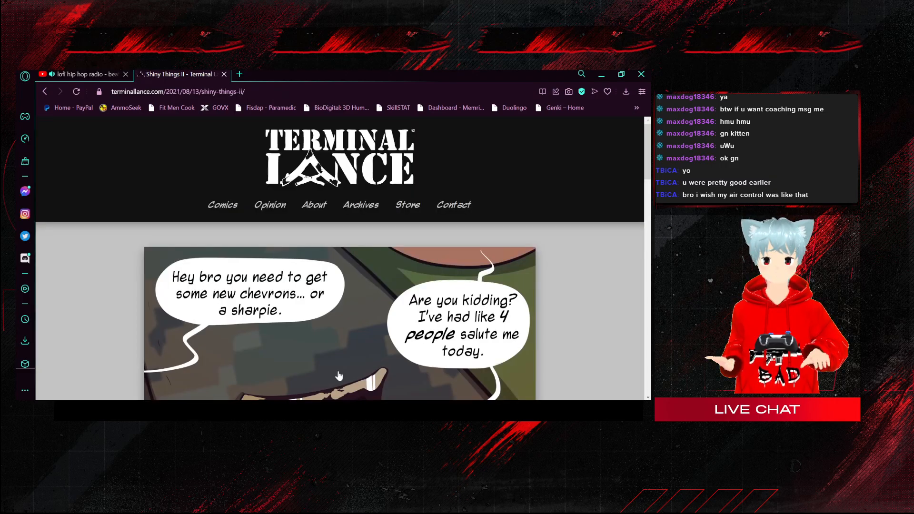
Scroll down through all the panels of Shiny Things II to its end
scroll(down, 3)
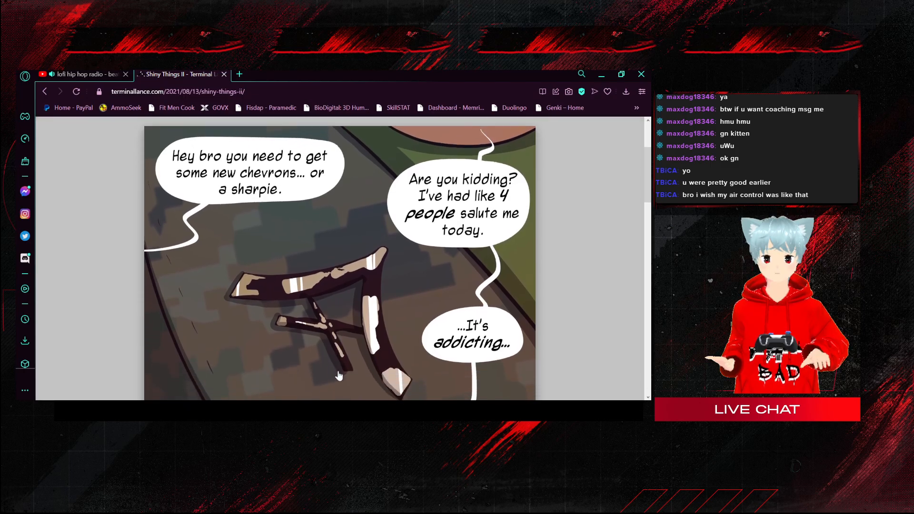
scroll(down, 3)
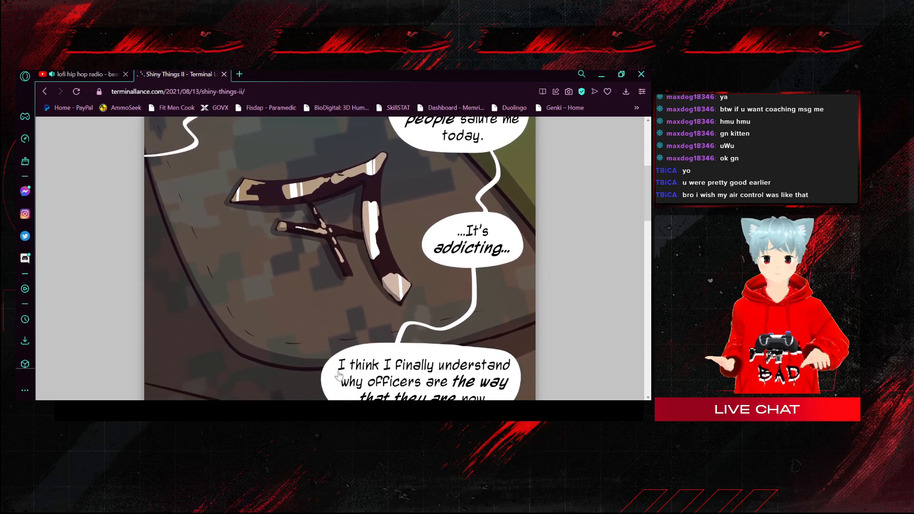
scroll(up, 3)
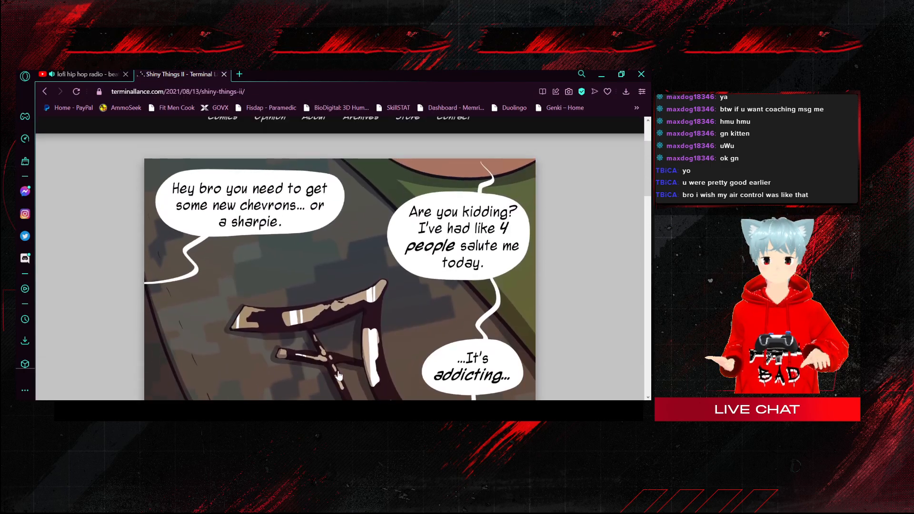
scroll(down, 3)
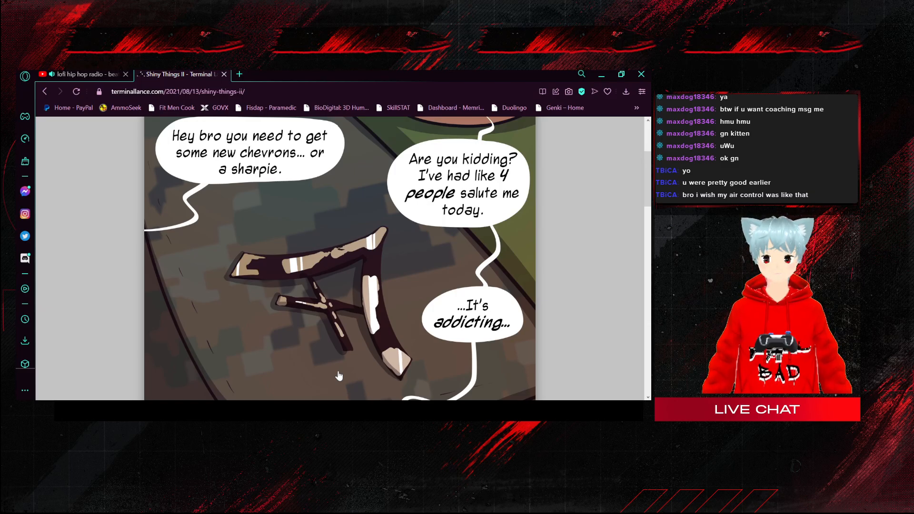
scroll(down, 3)
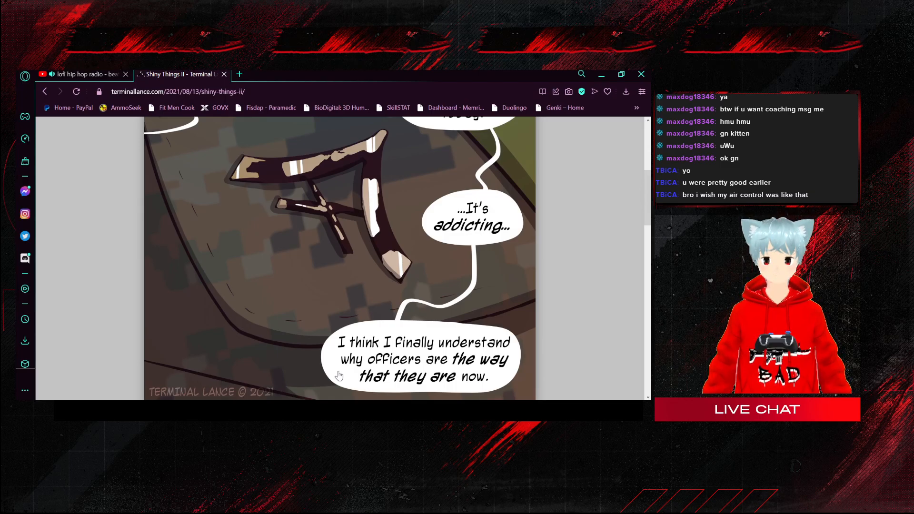
scroll(down, 3)
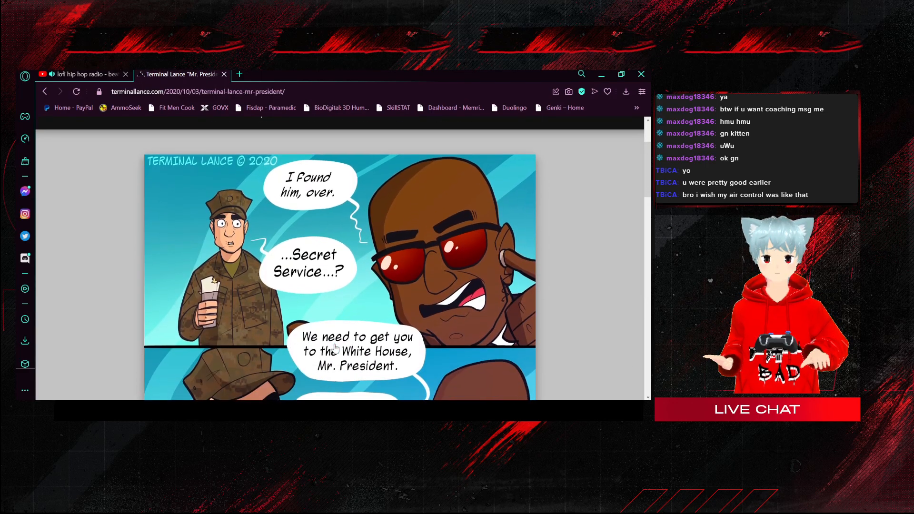
Read comic #162 and load another random strip via the donkey button
scroll(down, 3)
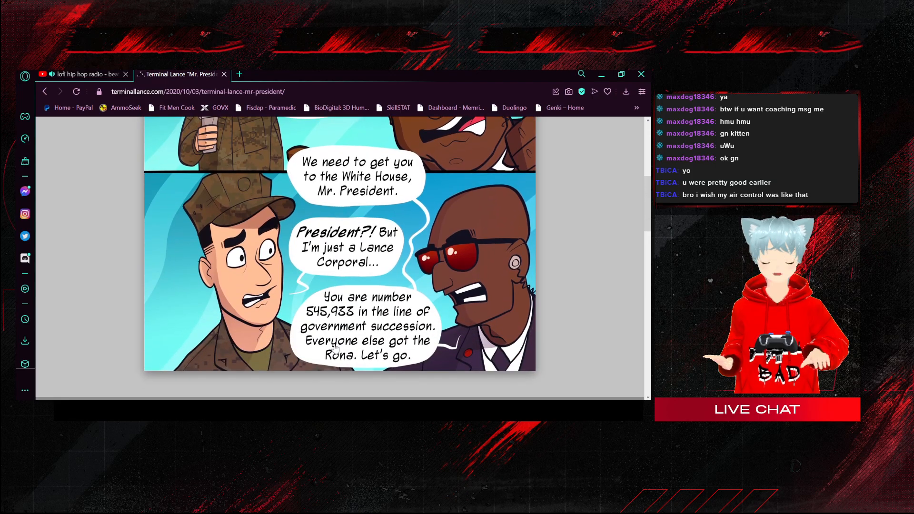
scroll(down, 3)
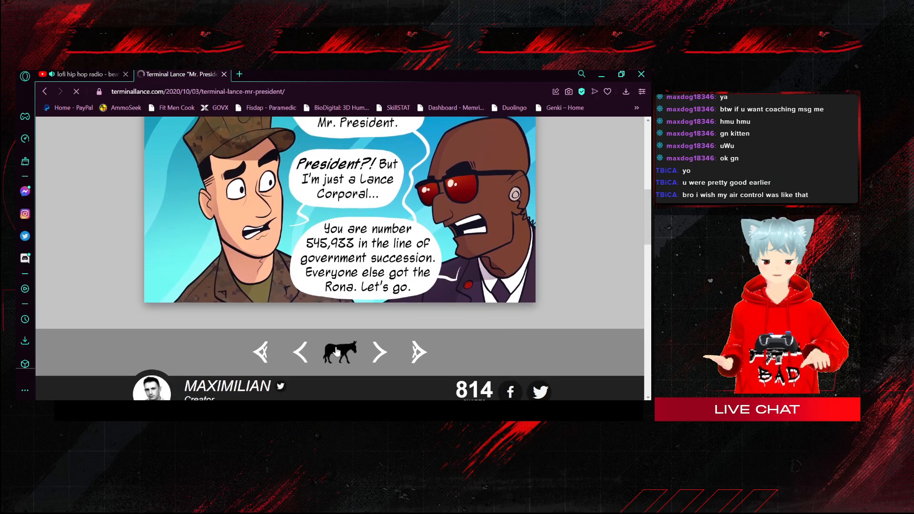
click(300, 351)
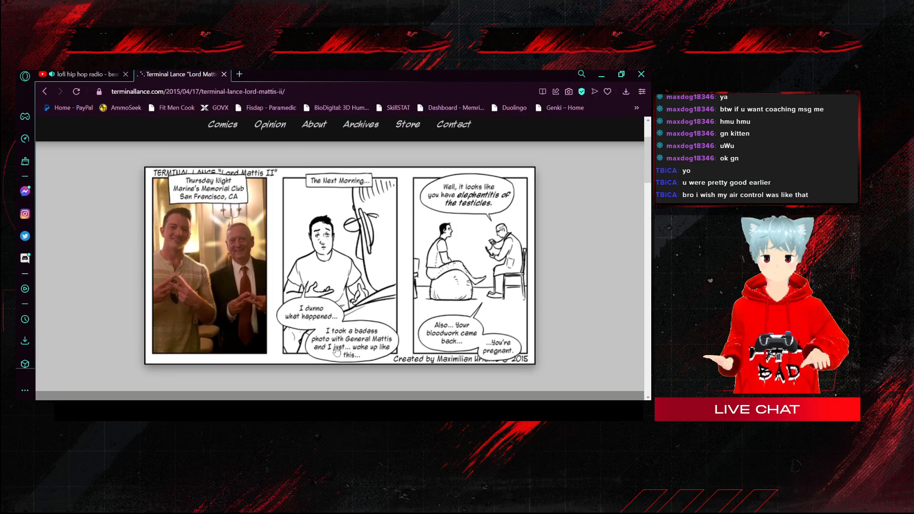
Scroll up and down through strip #392 Field Day Finger to read its panels
scroll(down, 3)
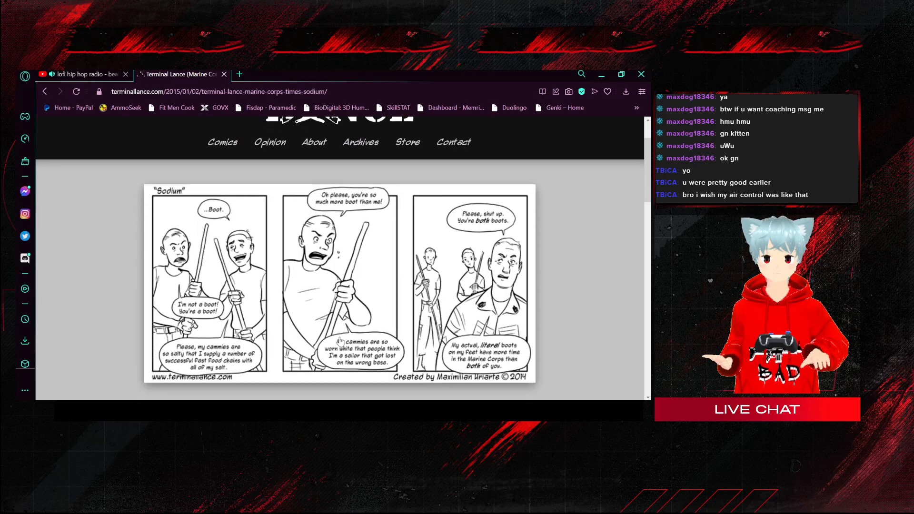
scroll(down, 3)
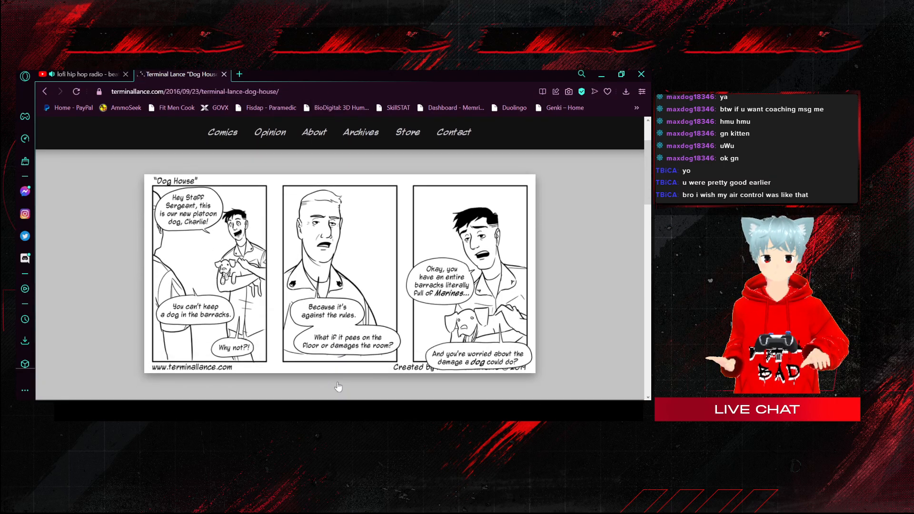
scroll(up, 3)
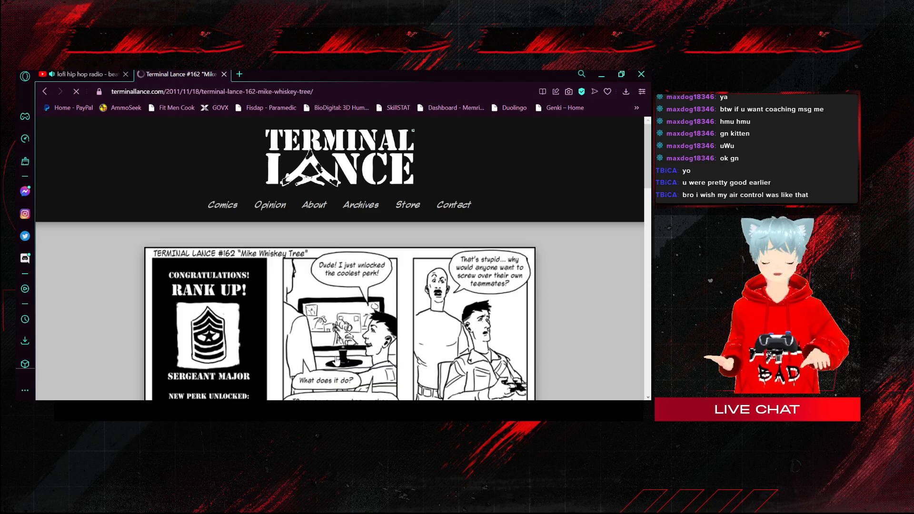
scroll(down, 3)
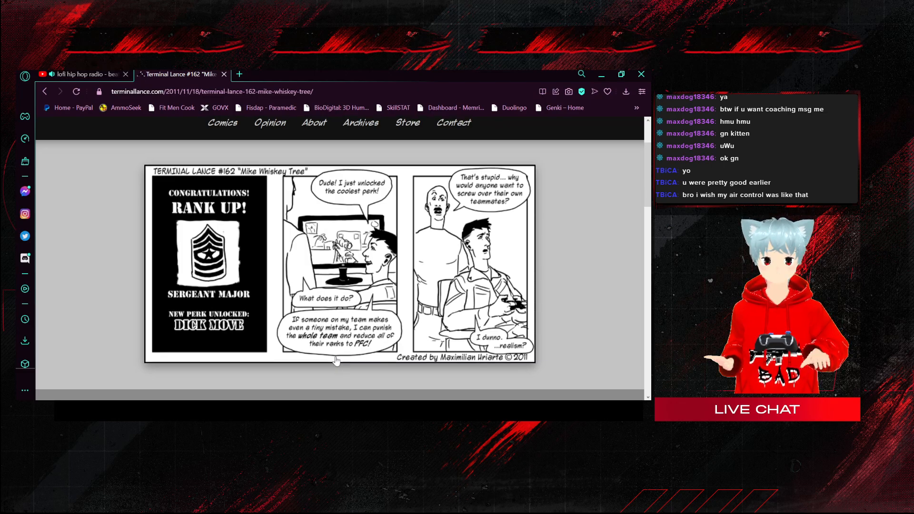
scroll(up, 3)
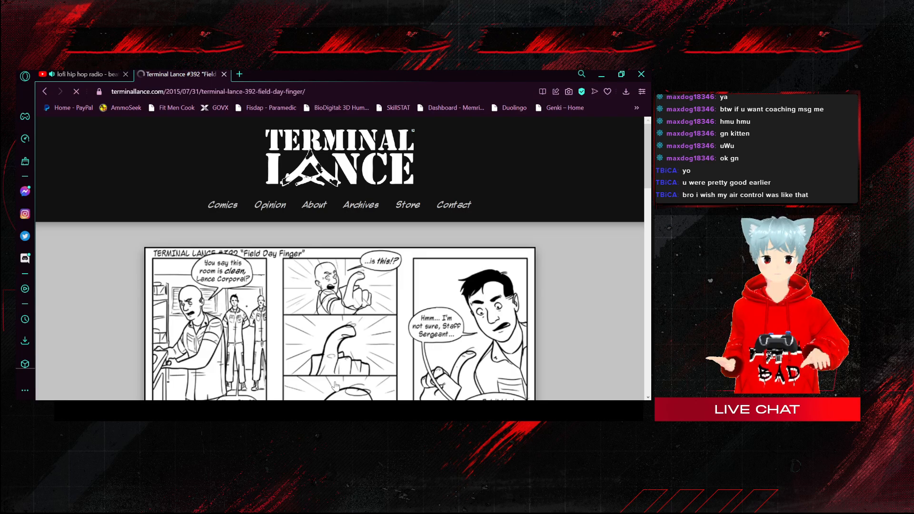
Scroll through #392 Field Day Finger and down to its navigation bar
scroll(down, 3)
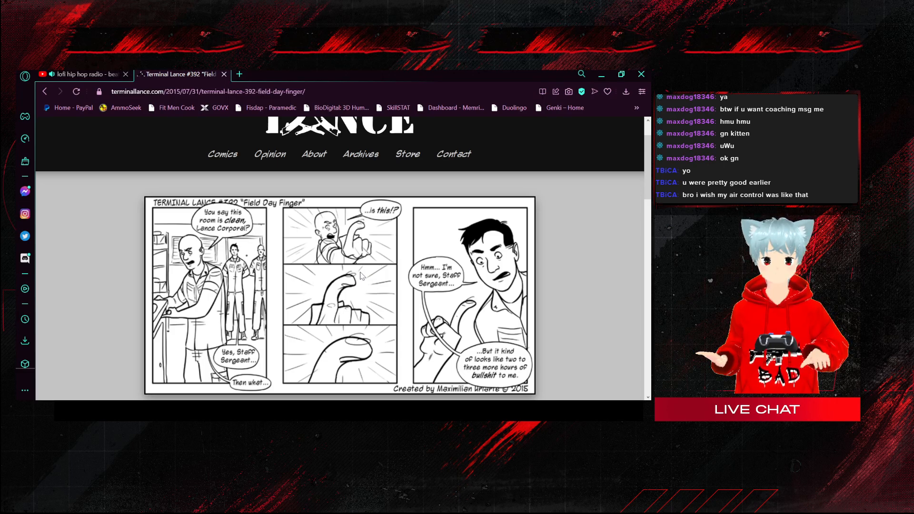
scroll(up, 3)
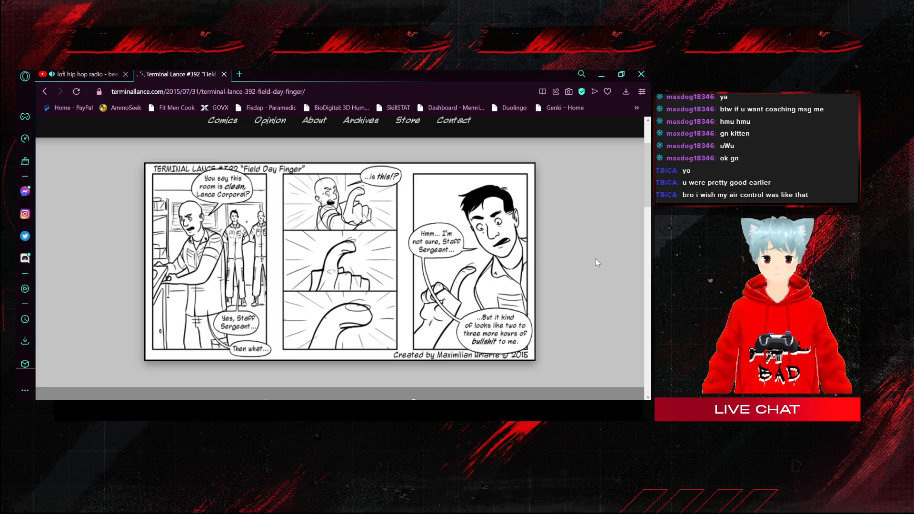
scroll(down, 3)
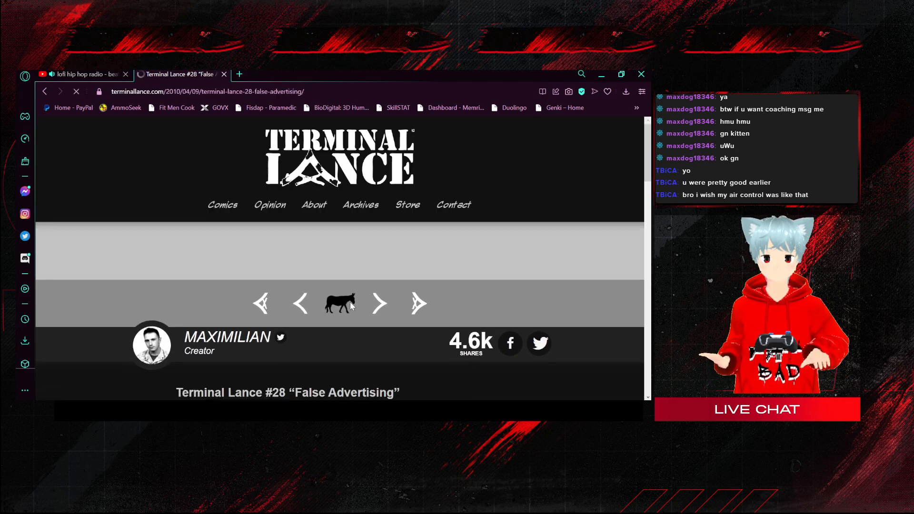
Read the current strip to its navigation bar and load a random comic with the donkey button
scroll(down, 3)
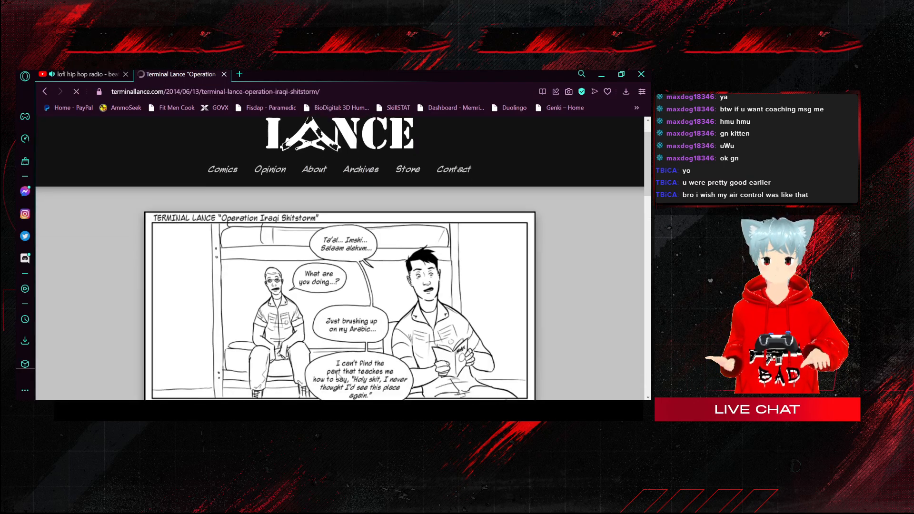
scroll(down, 3)
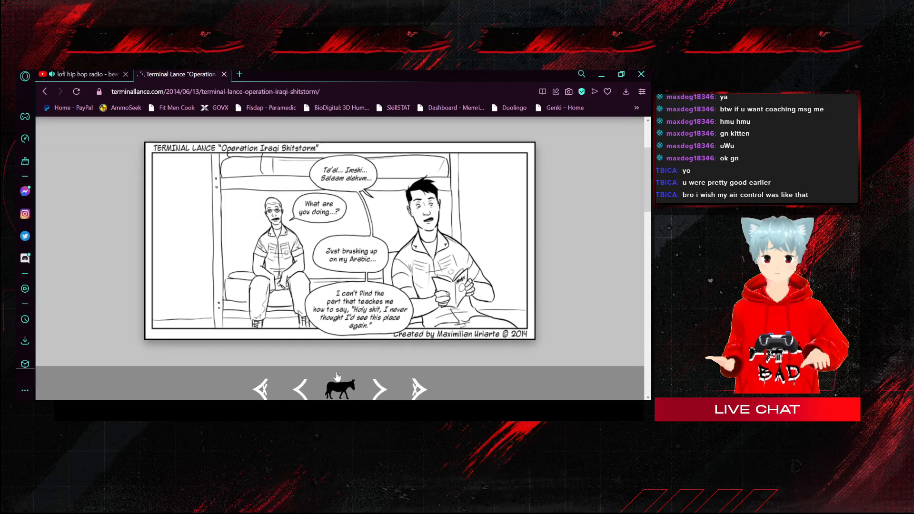
click(379, 390)
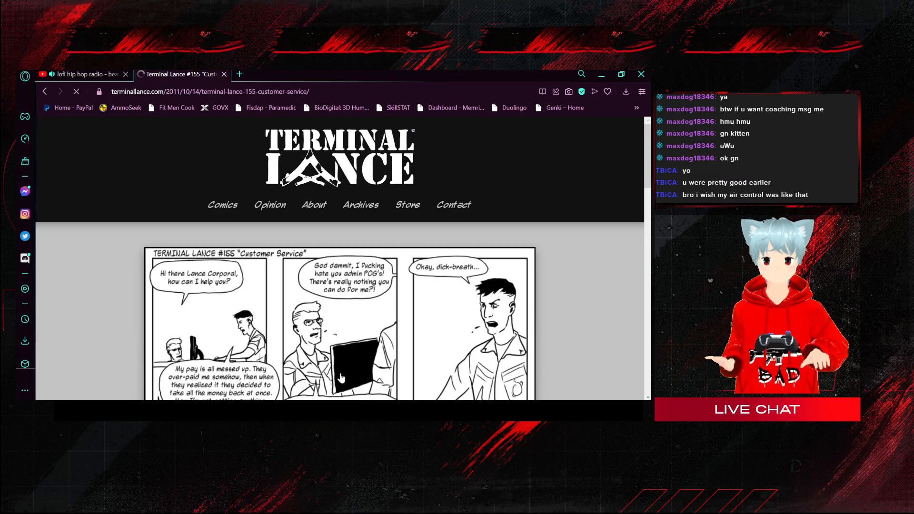
Scroll through the following random strips, including Customer Service and The Clipboard
scroll(down, 3)
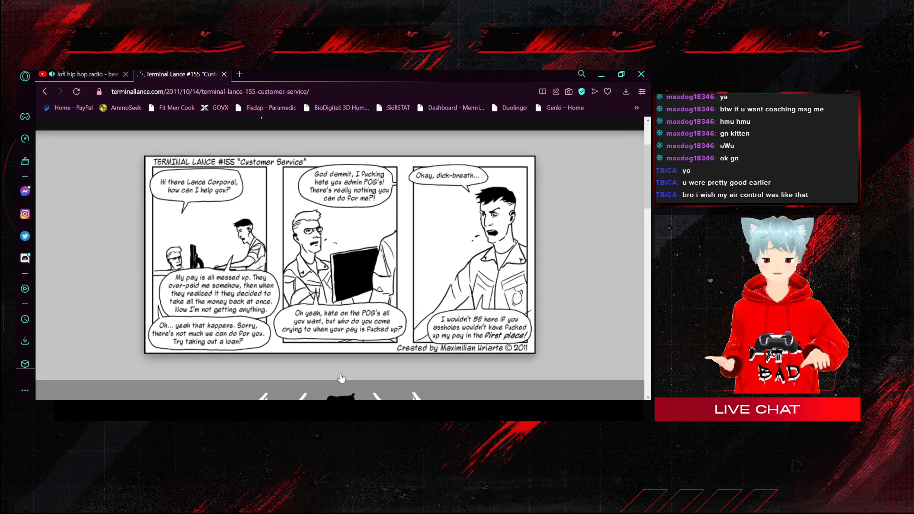
scroll(up, 3)
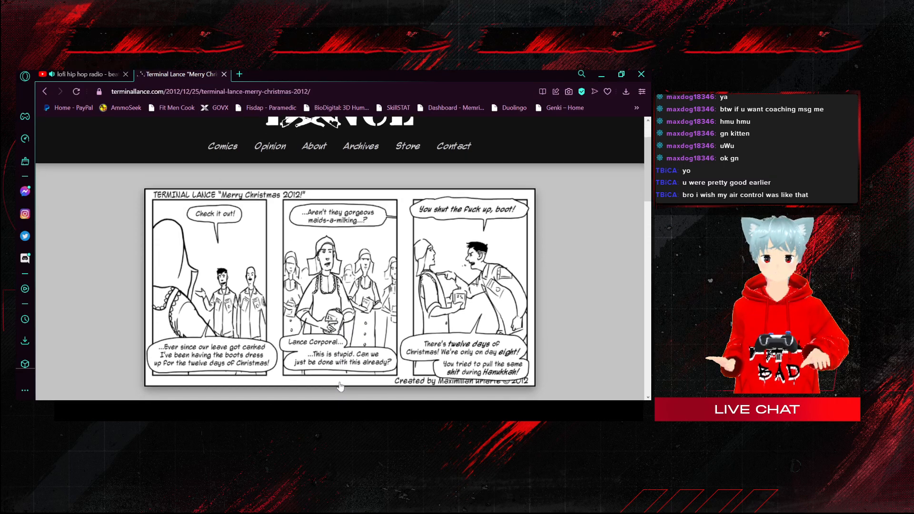
scroll(down, 3)
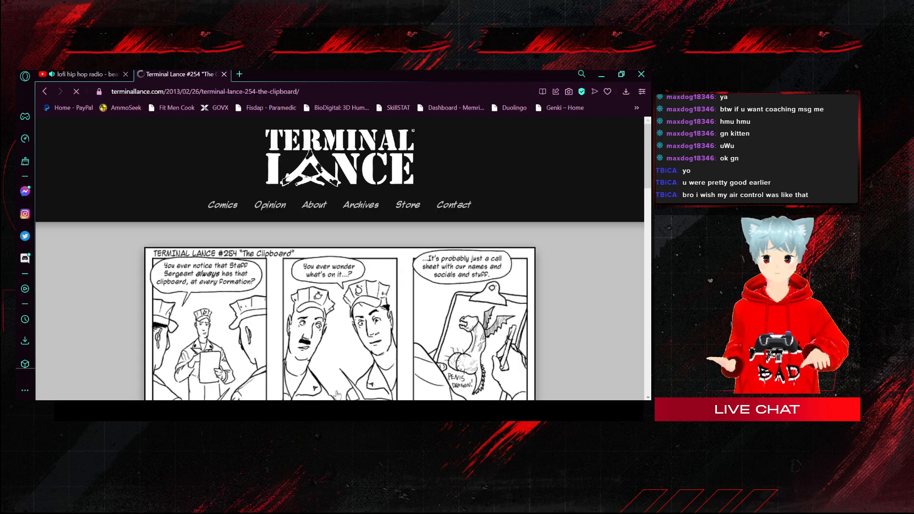
scroll(down, 3)
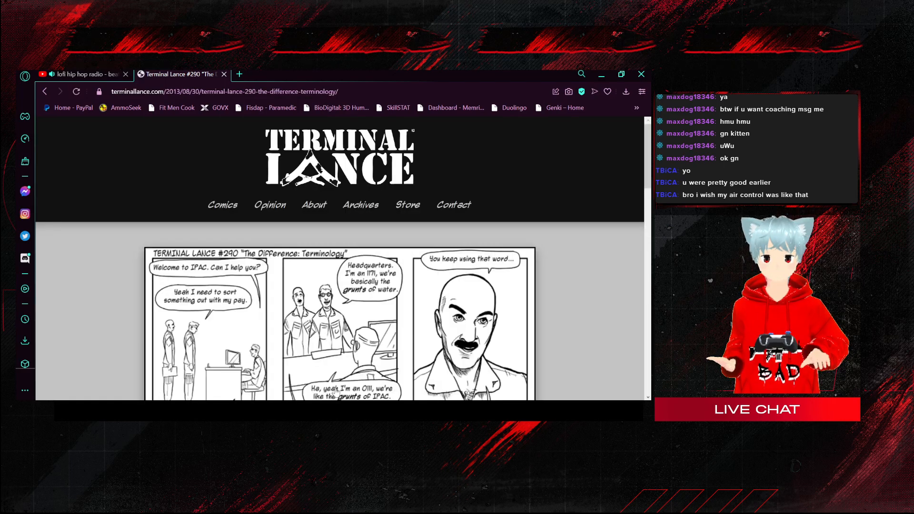
scroll(down, 3)
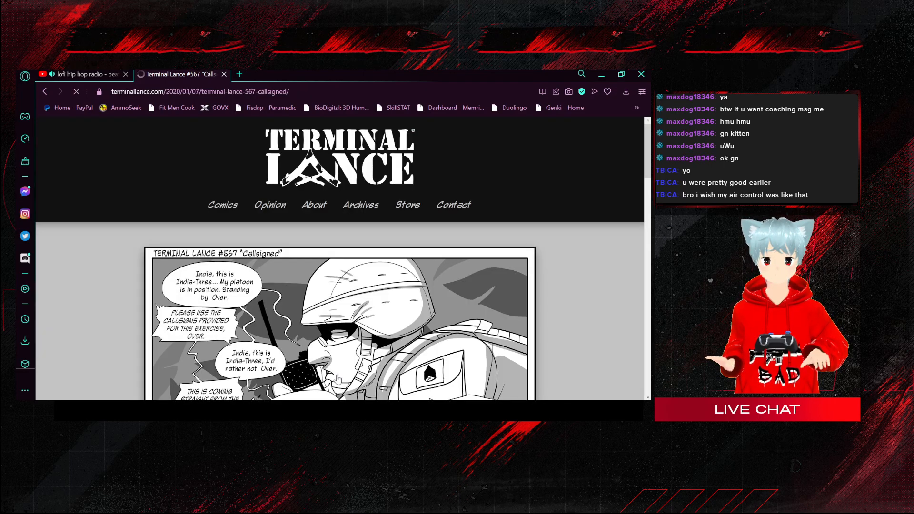
scroll(down, 3)
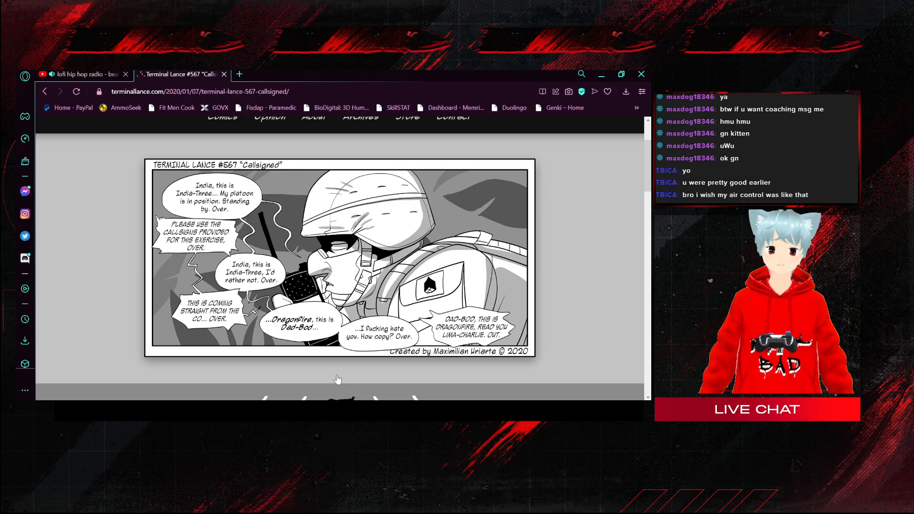
scroll(down, 3)
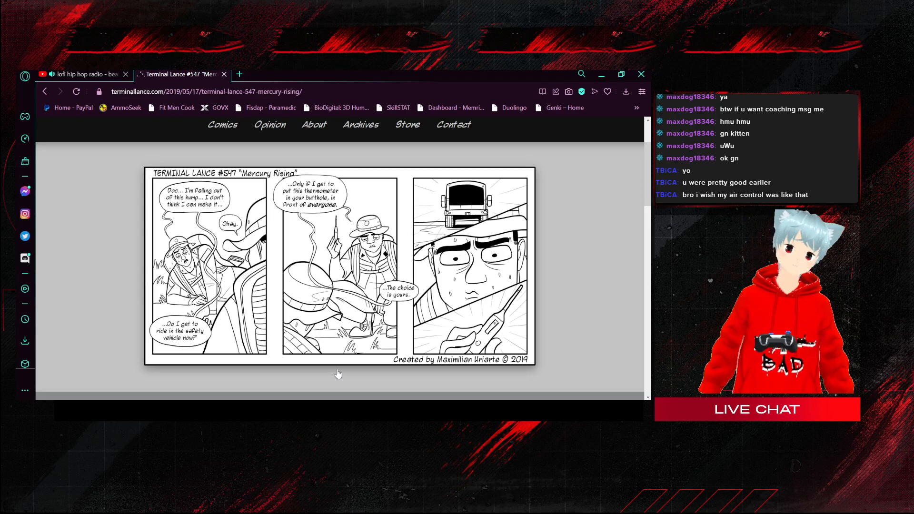
Scroll down so all three panels of #547 Mercury Rising are in view
scroll(down, 3)
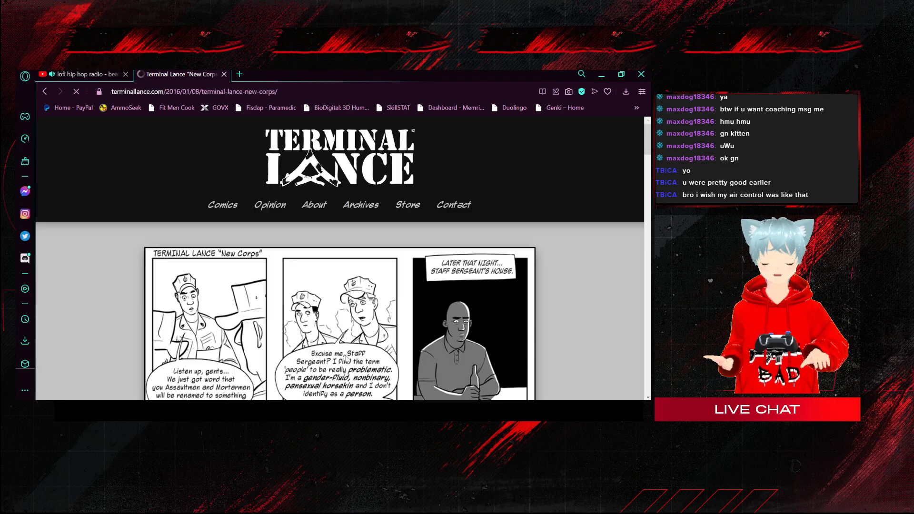
Scroll down until the full three-panel New Corps strip is visible
scroll(down, 3)
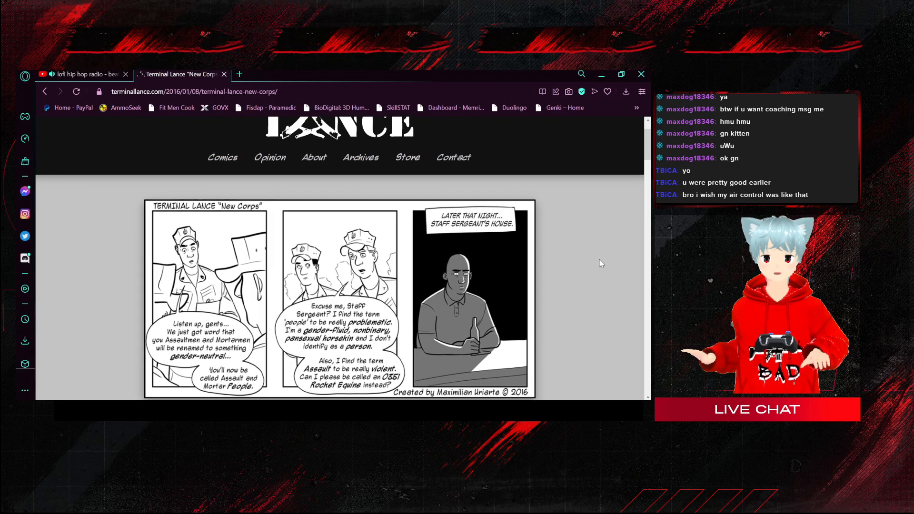
scroll(down, 3)
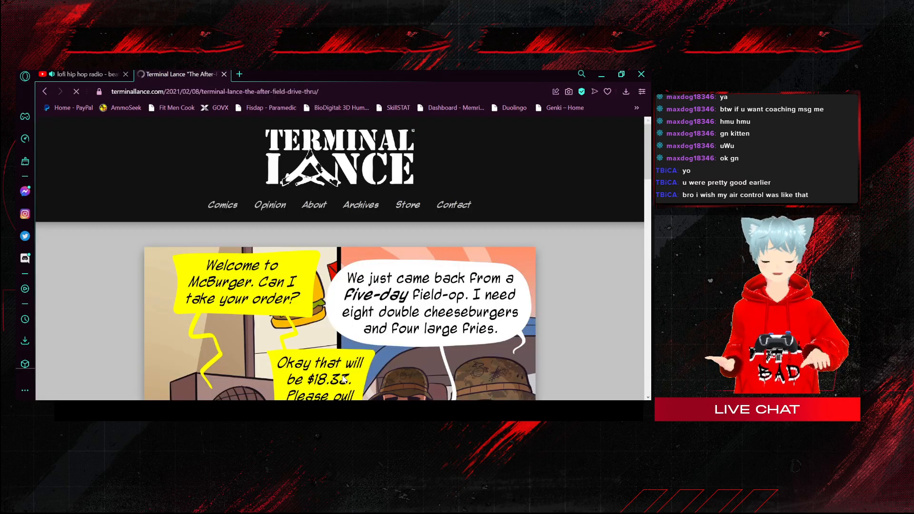
Scroll through The After-Field Drive-Thru strip down to its navigation bar
scroll(down, 3)
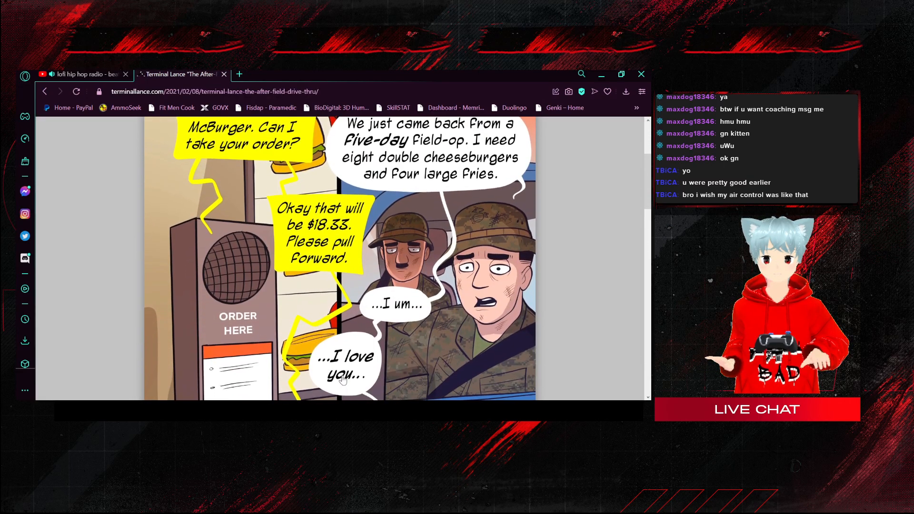
scroll(down, 3)
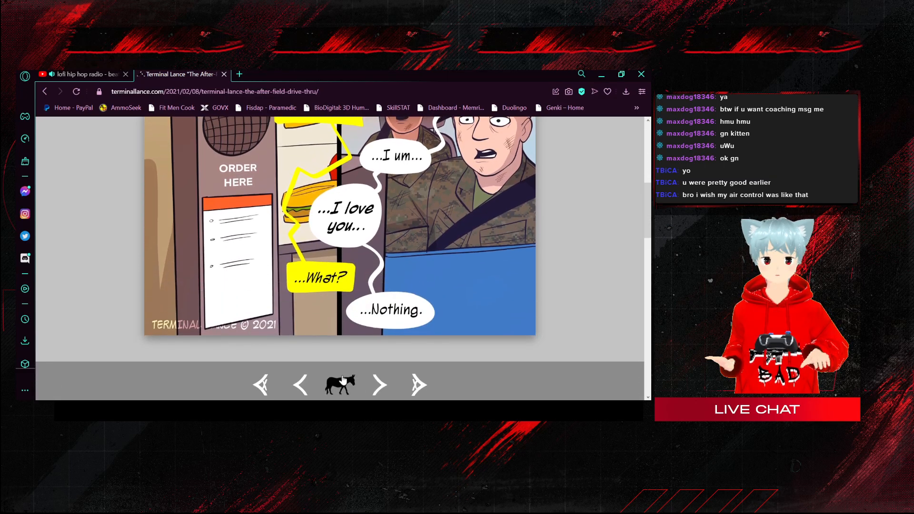
scroll(up, 3)
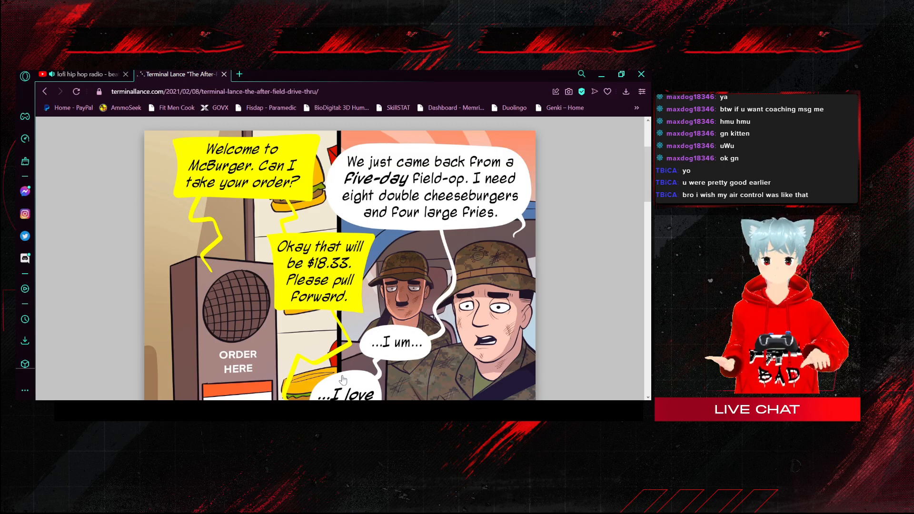
scroll(down, 3)
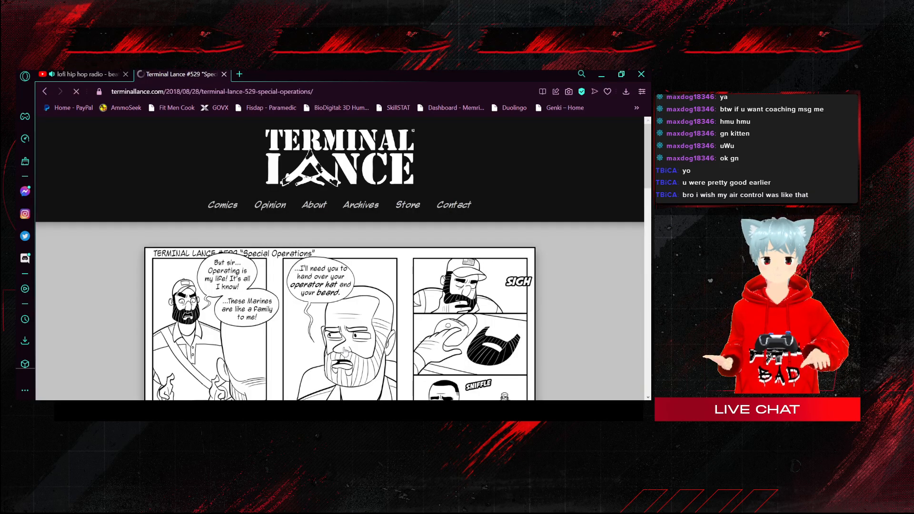
Scroll through #529 Special Operations, #502 God Loves Marines II and Social Distancing in turn
scroll(down, 3)
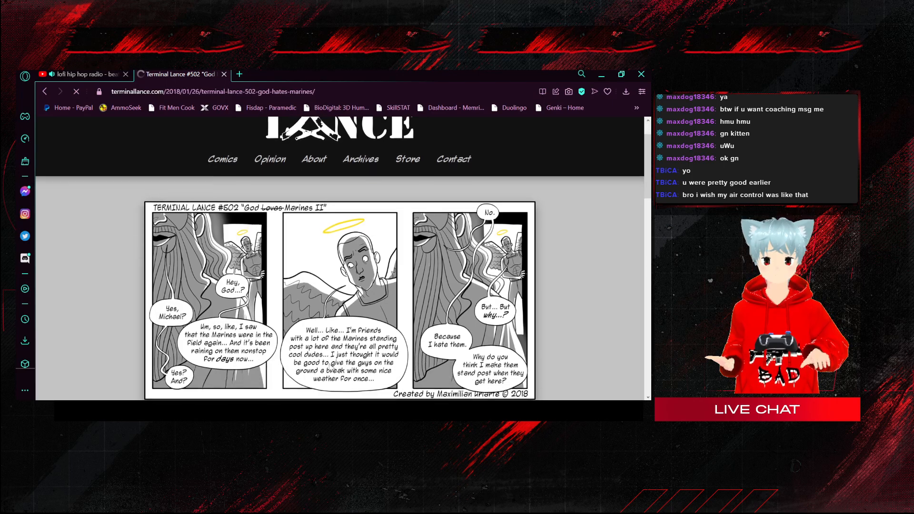
scroll(down, 3)
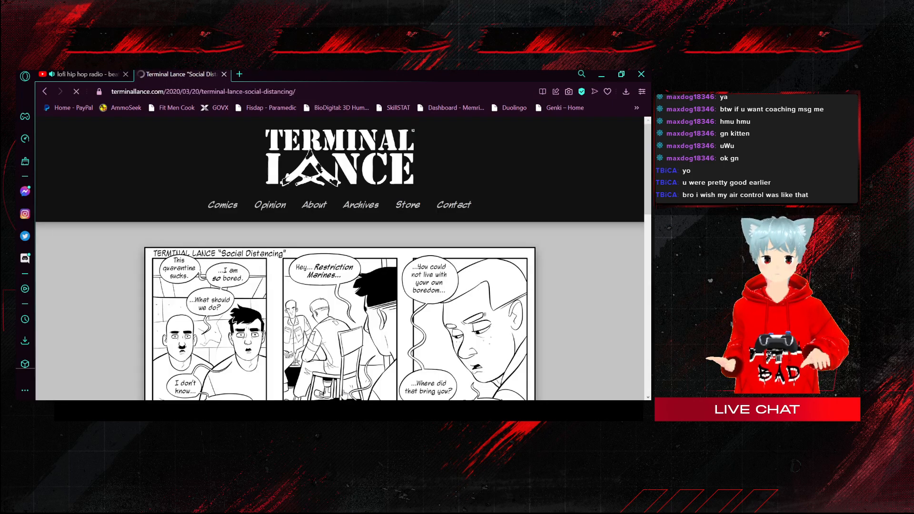
scroll(down, 3)
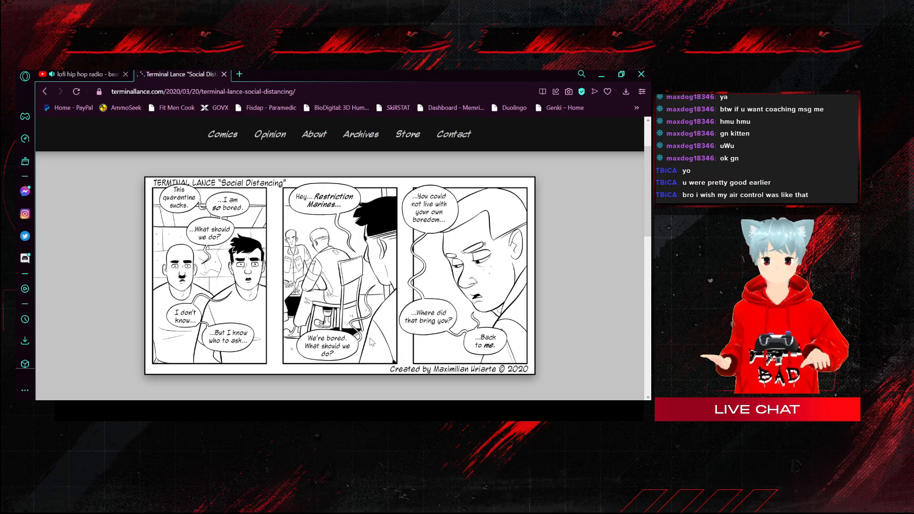
scroll(up, 3)
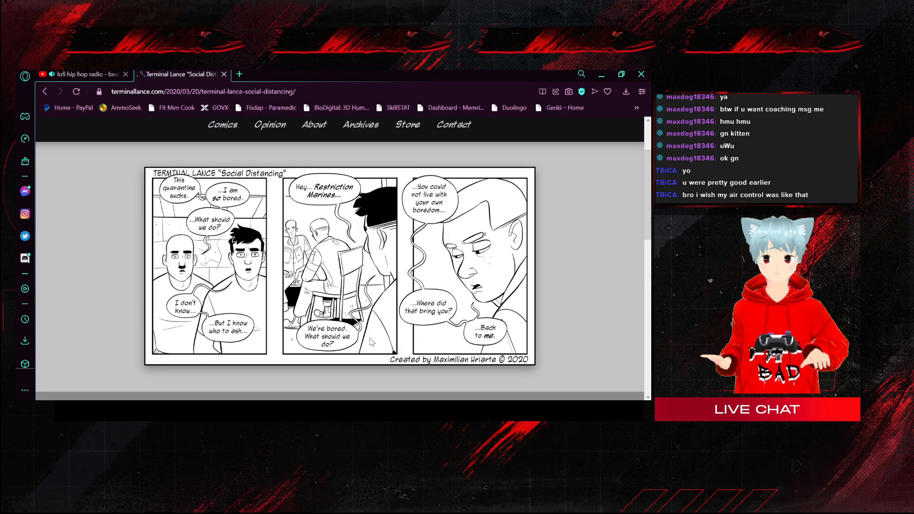
scroll(down, 3)
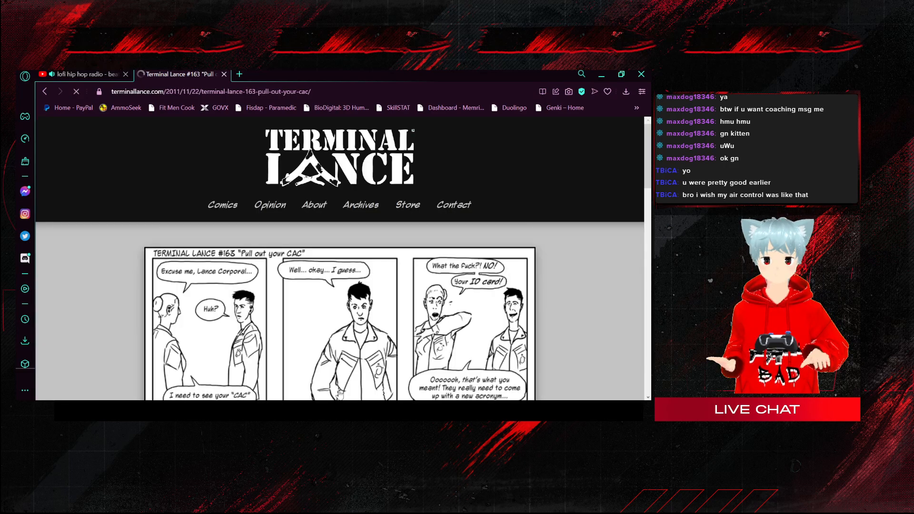
Finish the CAC strip and load a random comic, landing on 2017's "New Joins"
scroll(down, 3)
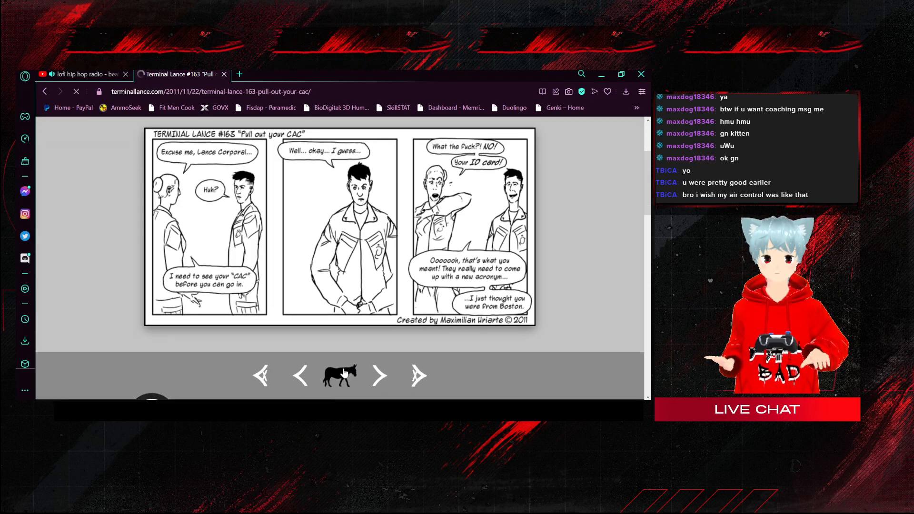
click(379, 375)
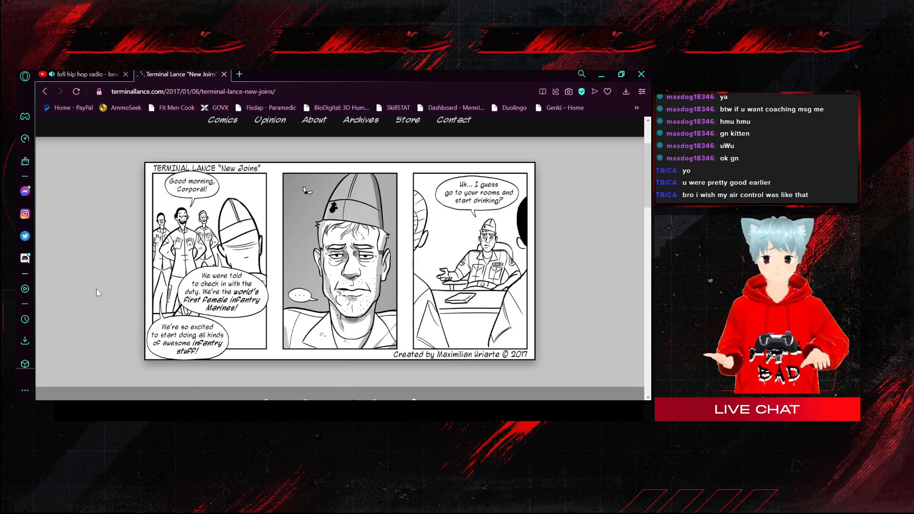
Cycle the random button through "Duty Dooty" and "We All Need a Hug Sometimes" to #67
scroll(down, 3)
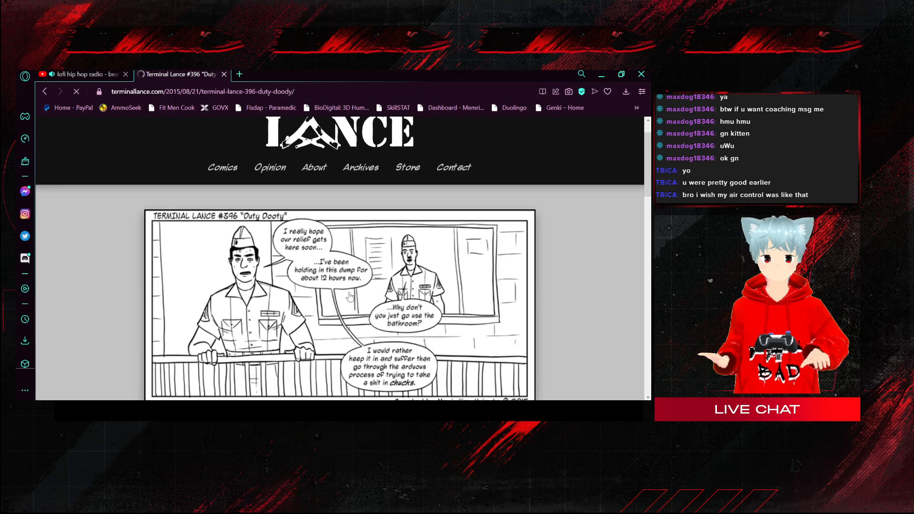
scroll(down, 3)
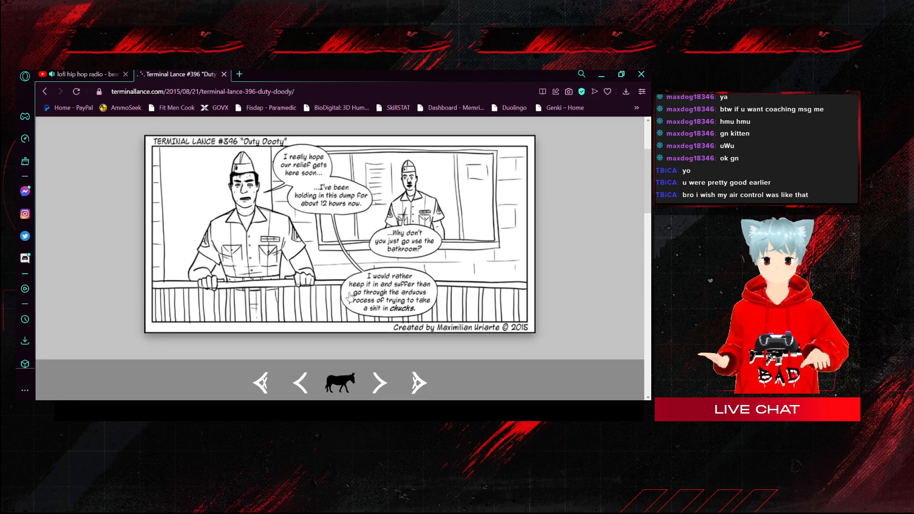
click(261, 383)
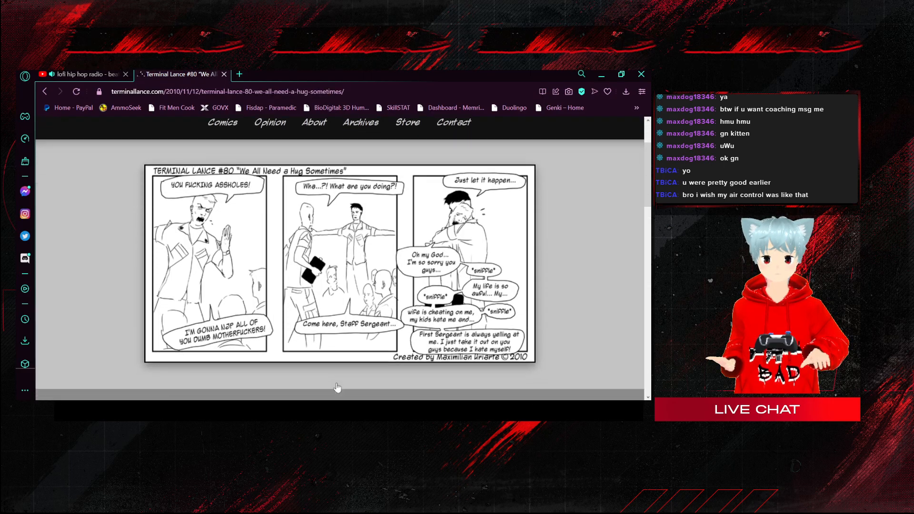
scroll(up, 3)
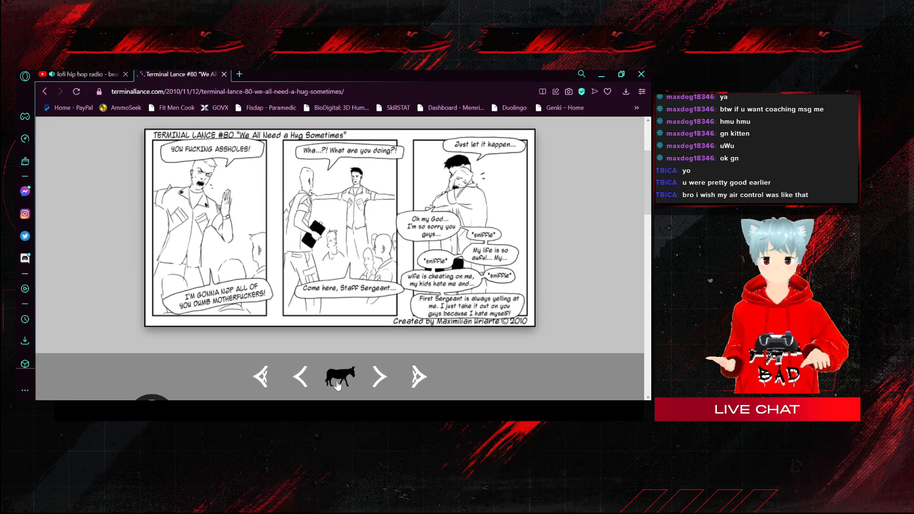
click(300, 377)
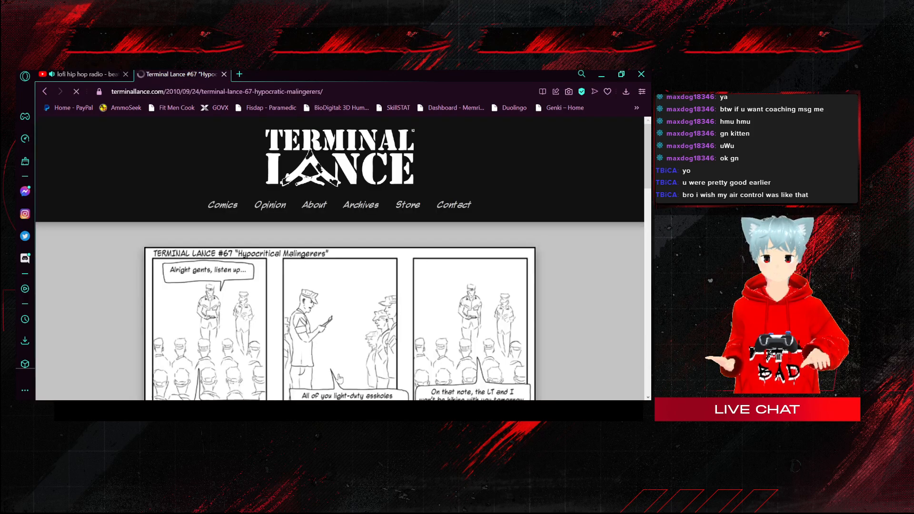
Read #67 and #65, load a random strip and scroll through #514 "Short Timer"
scroll(down, 3)
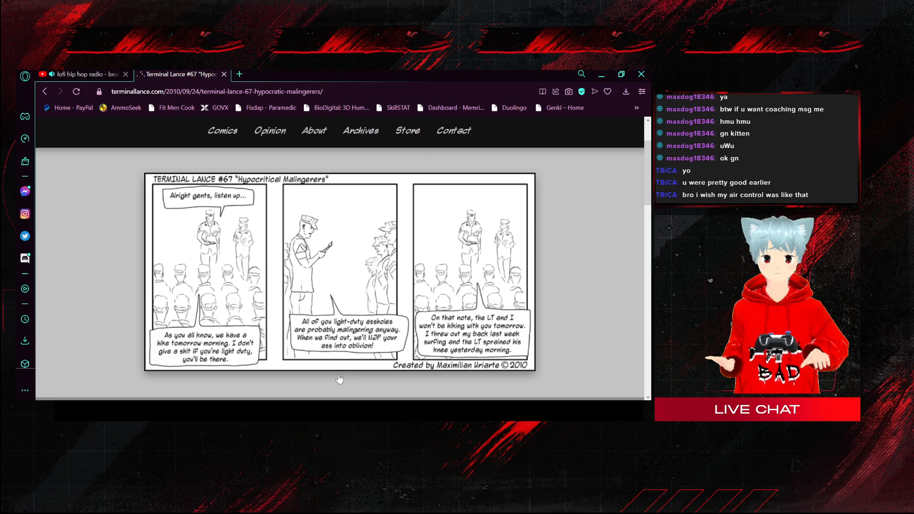
scroll(up, 3)
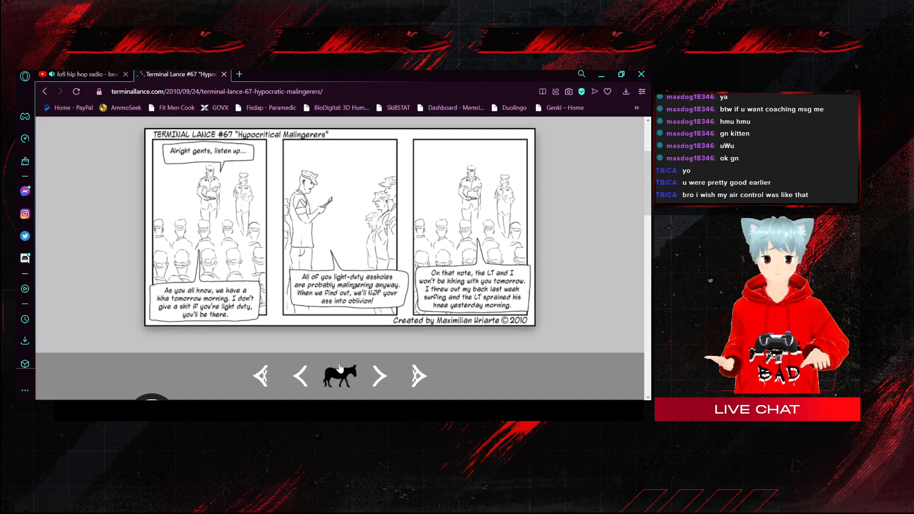
click(301, 375)
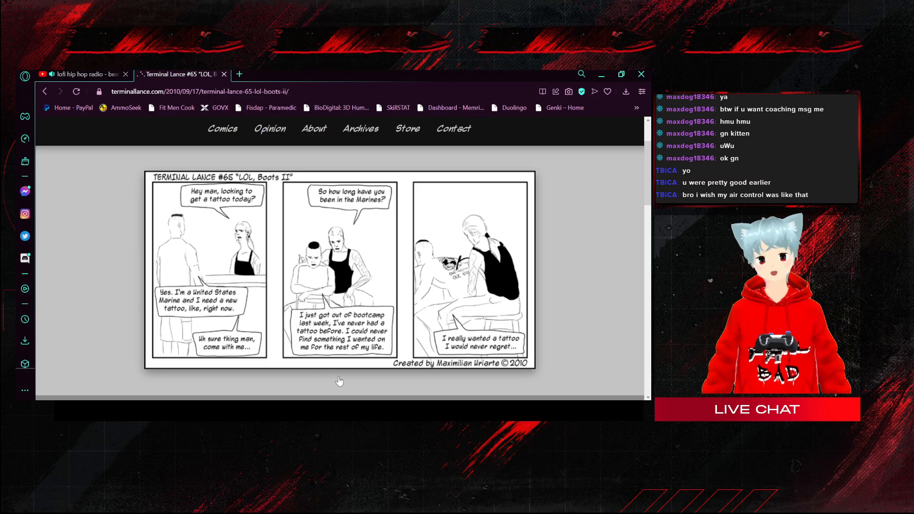
scroll(down, 3)
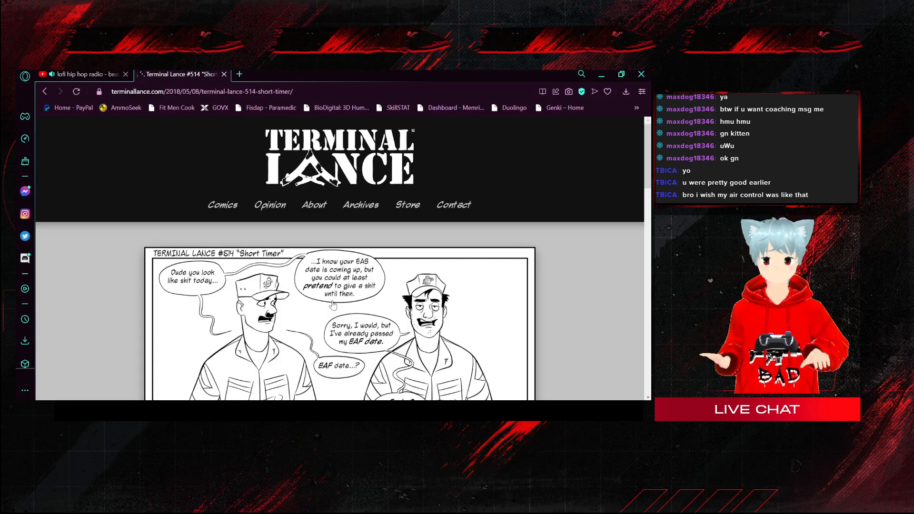
scroll(down, 3)
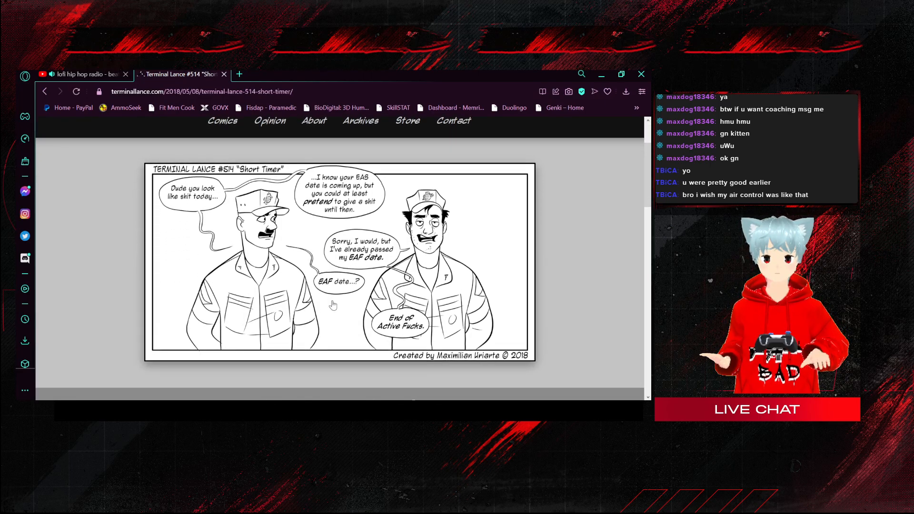
scroll(up, 3)
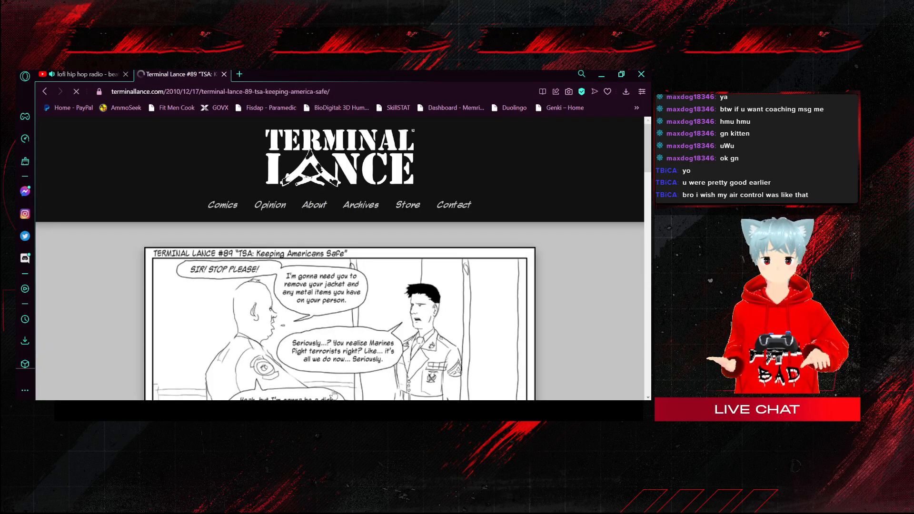
Scroll through the full #89 "TSA: Keeping Americans Safe" strip
scroll(down, 3)
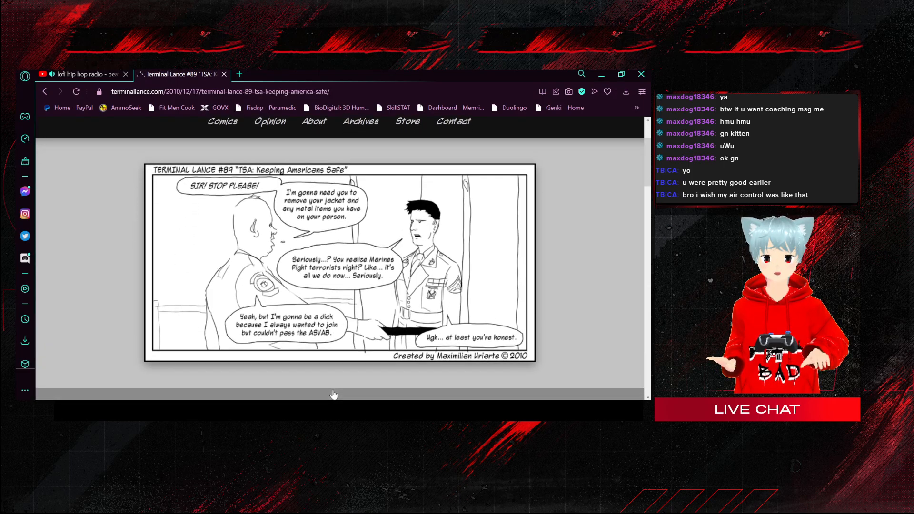
scroll(up, 3)
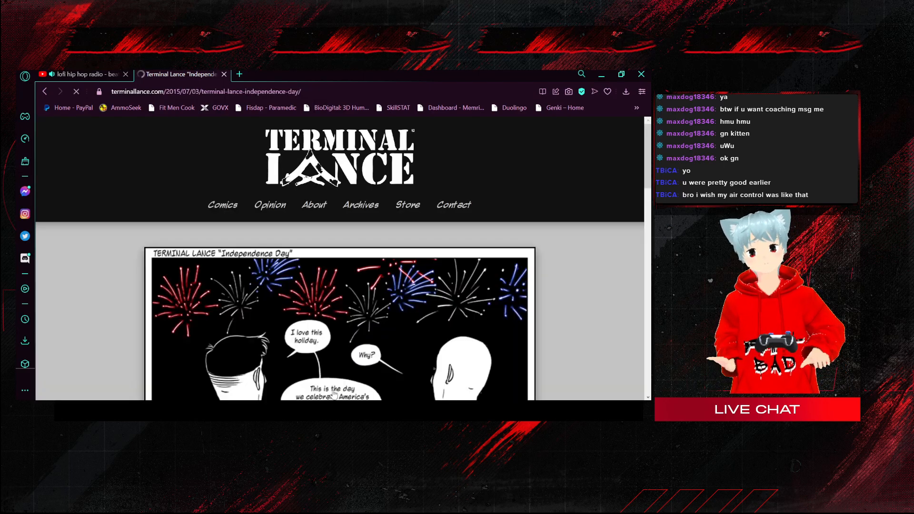
Leave "Independence Day" via the random donkey button, loading #536 "Slim Pickin's"
scroll(down, 3)
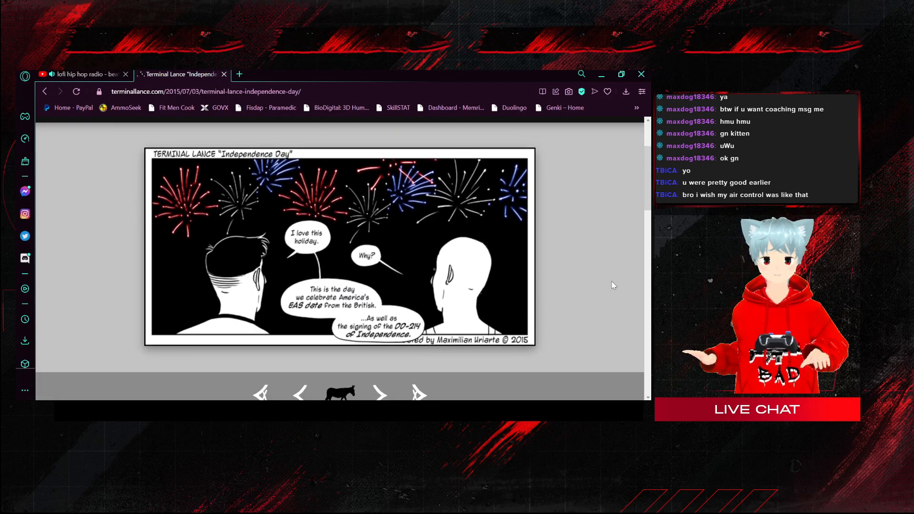
click(380, 394)
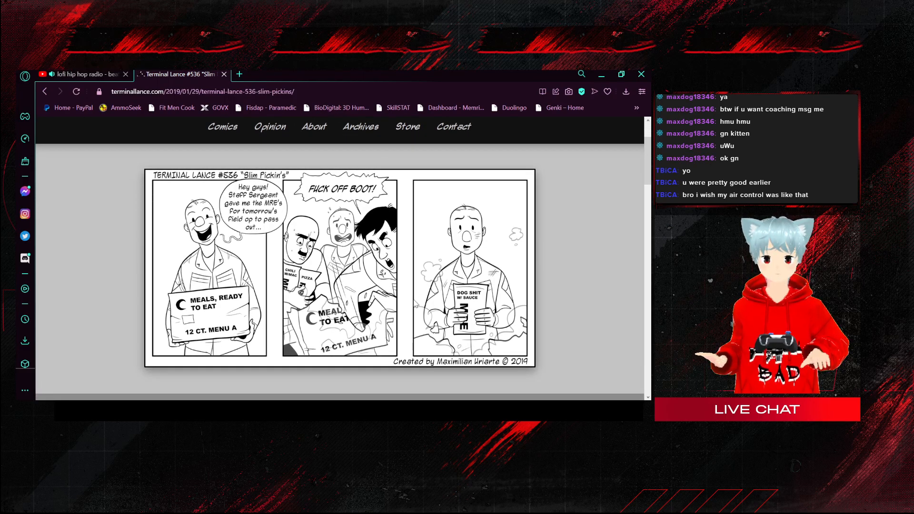
Read #536 "Slim Pickin's" and jump to a random strip, #525 "Mentorship"
scroll(down, 3)
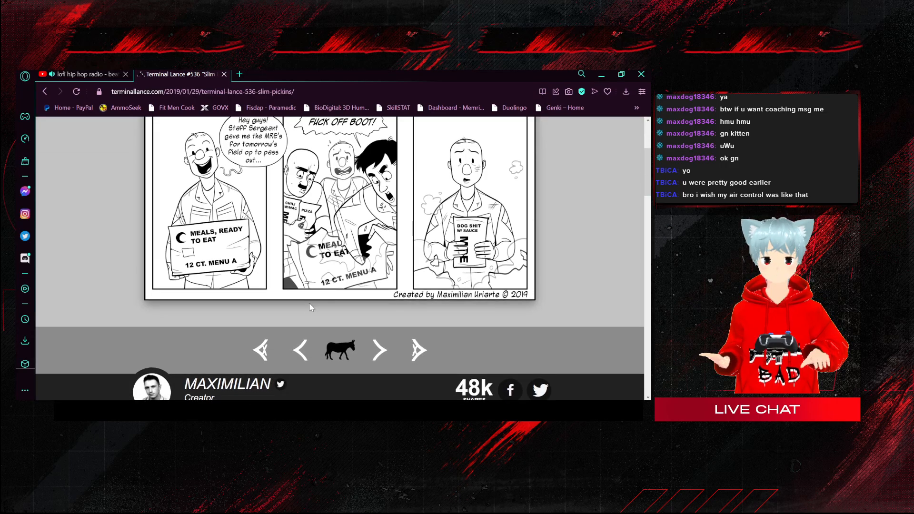
scroll(up, 3)
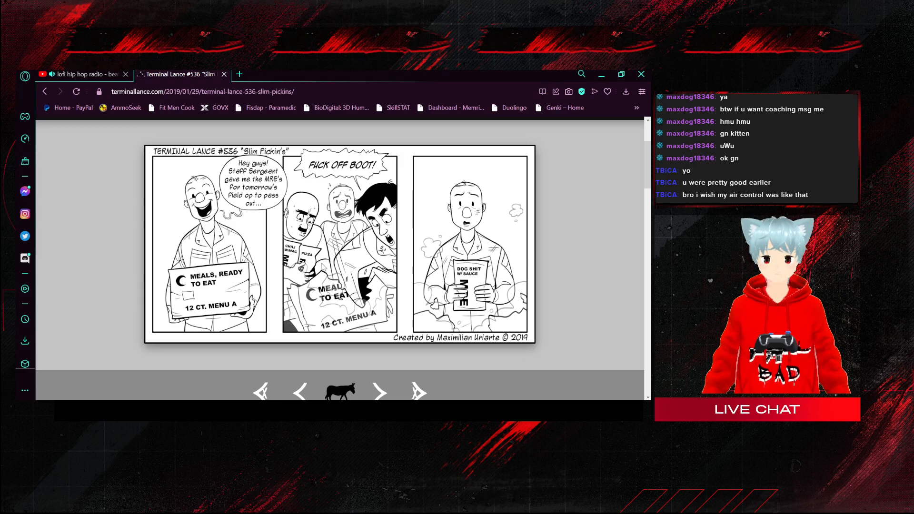
click(300, 391)
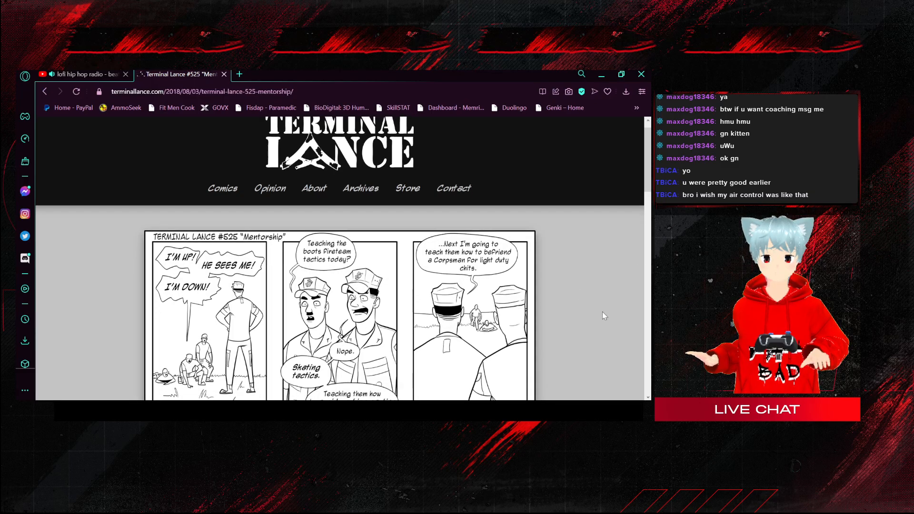
Scroll down to read the #525 "Mentorship" comic
scroll(down, 3)
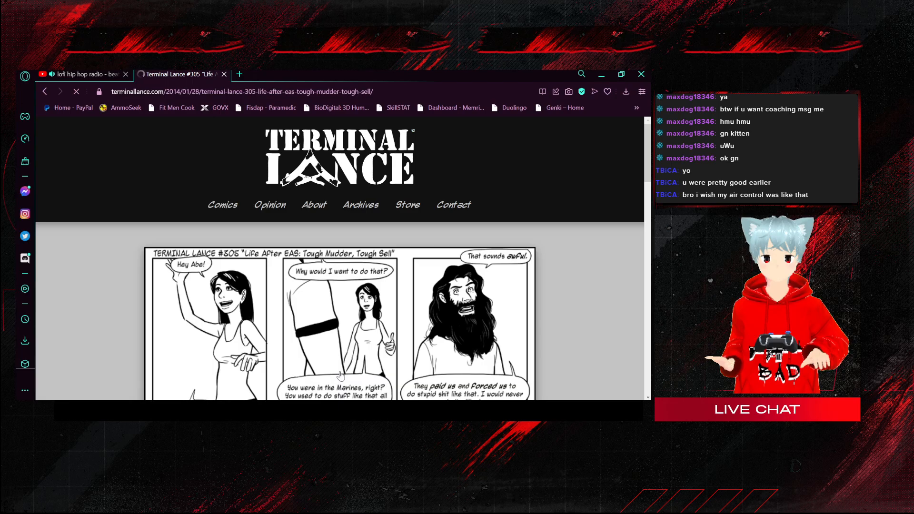
Scroll through #305 "Tough Mudder, Tough Sell" before the Hanukkah Miracle strip loads
scroll(down, 3)
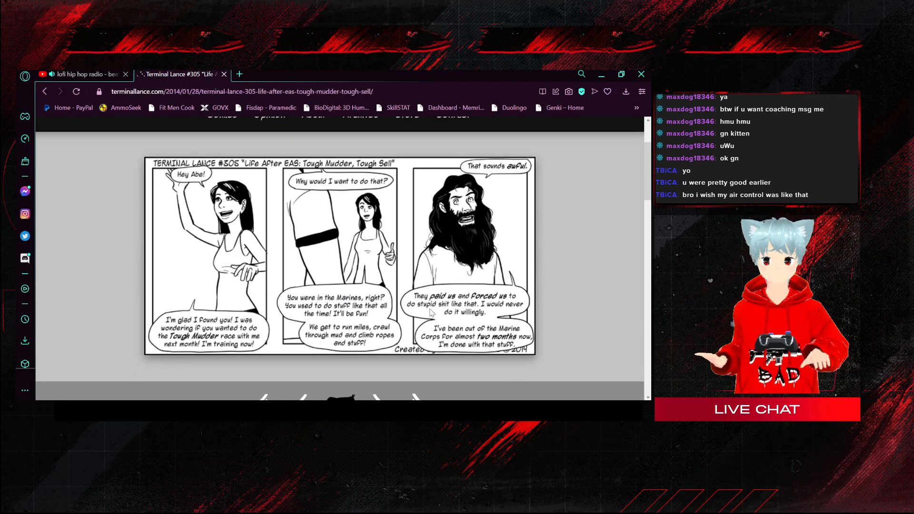
scroll(up, 3)
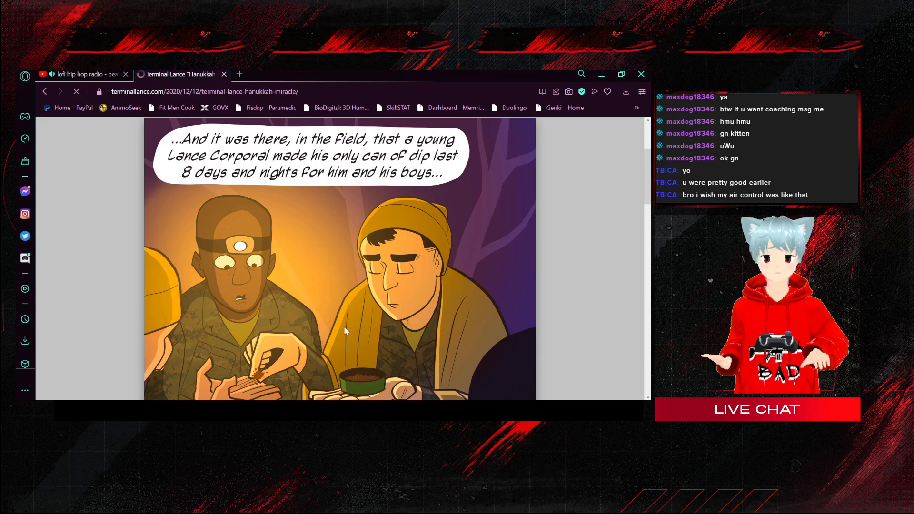
Scroll through every panel of the 2020 "Hanukkah Miracle" strip and back to the top
scroll(down, 3)
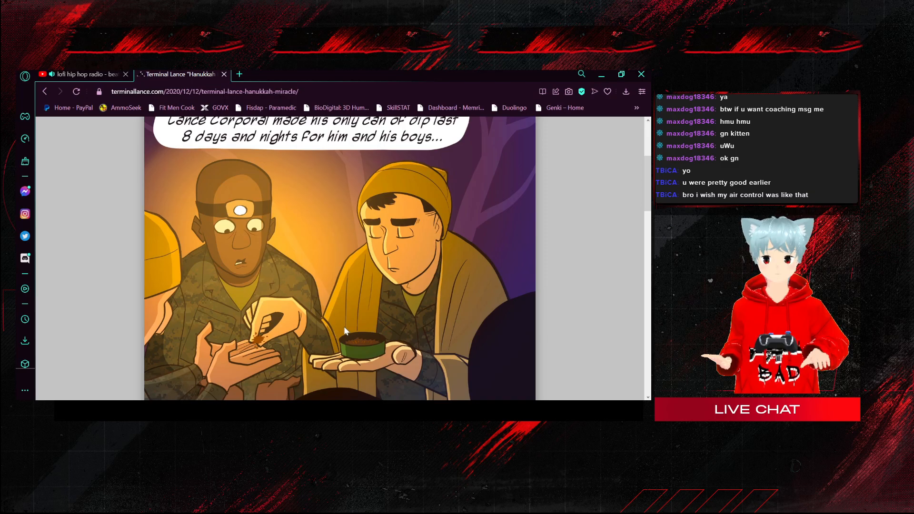
scroll(down, 3)
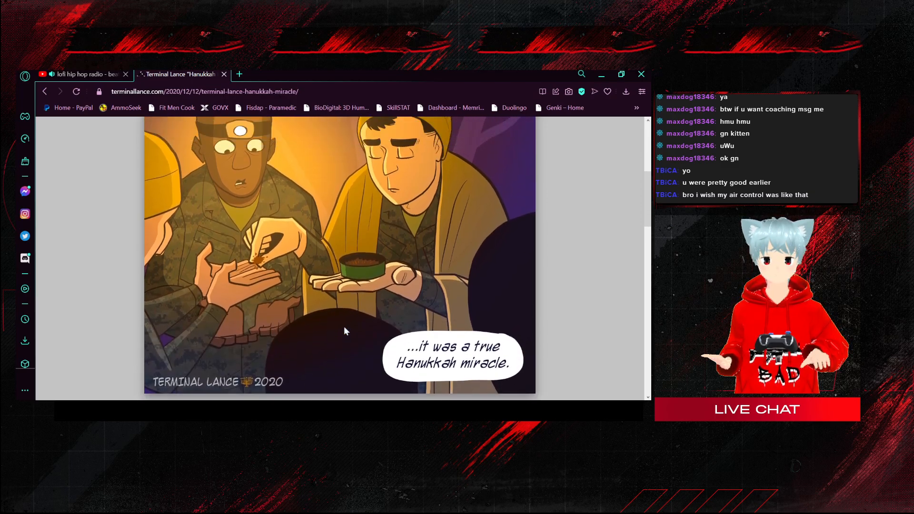
scroll(up, 3)
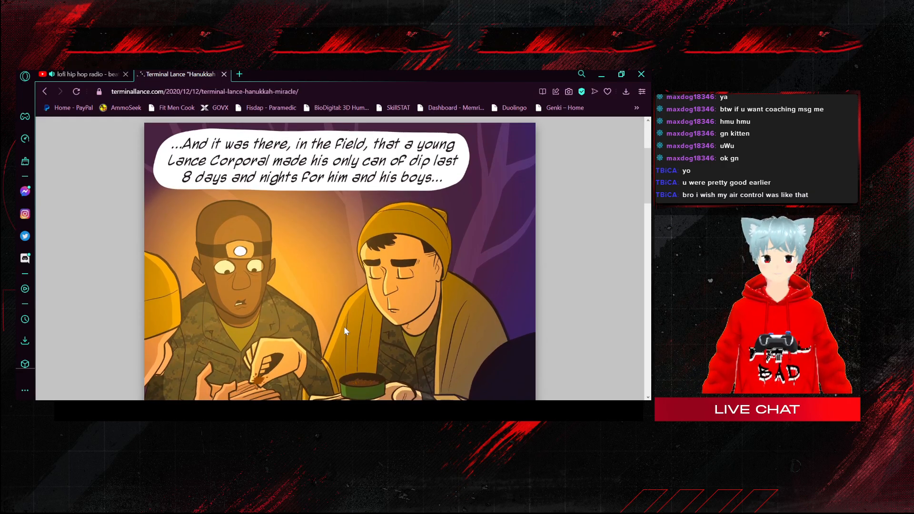
scroll(down, 3)
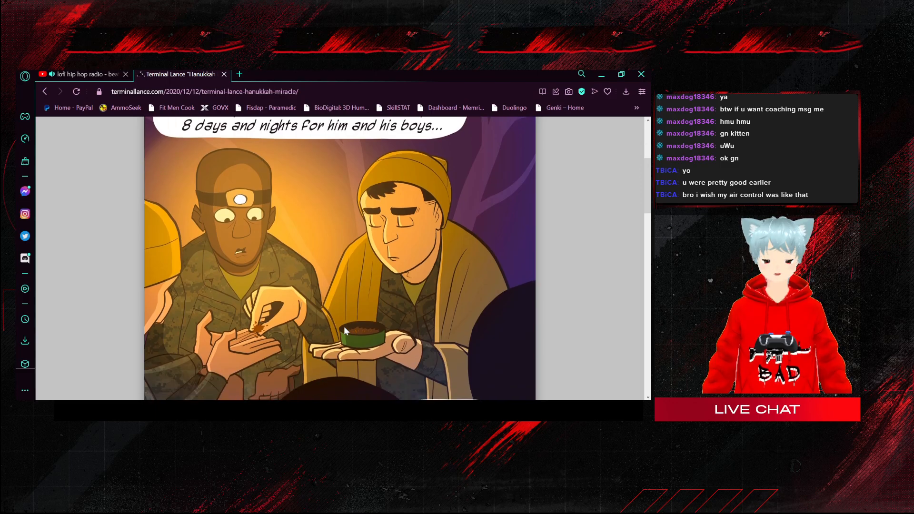
scroll(down, 3)
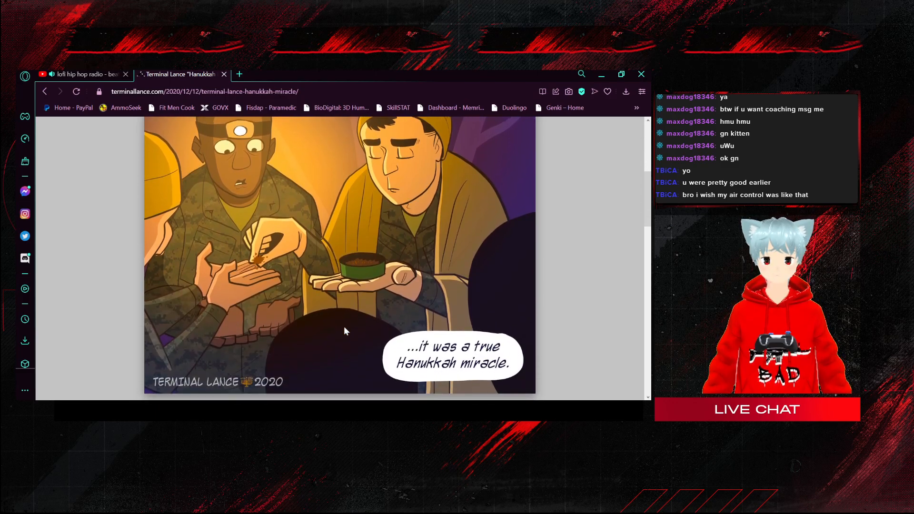
scroll(up, 3)
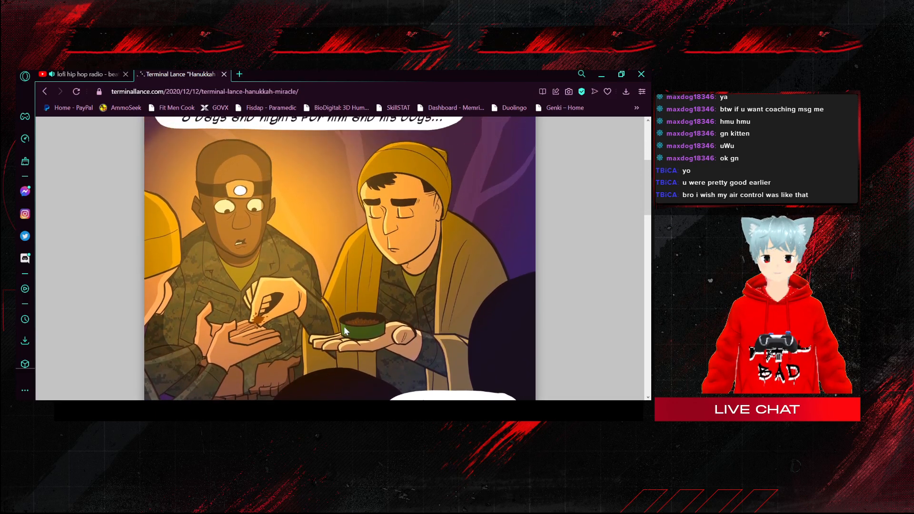
scroll(up, 3)
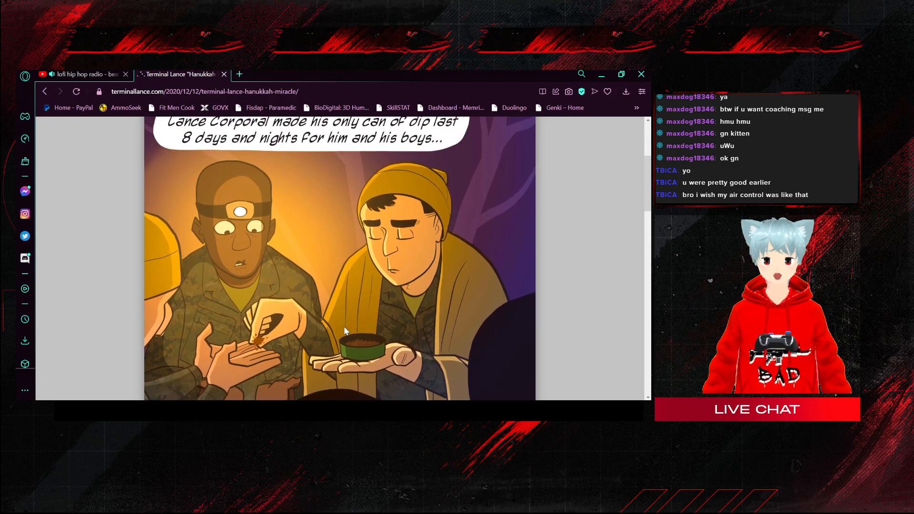
scroll(up, 3)
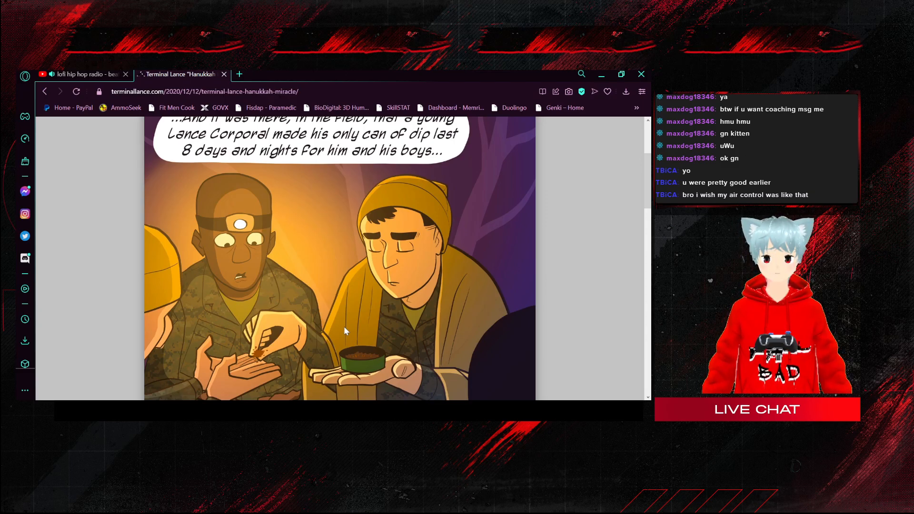
Hop randomly past "Civil War", #155 and #154, then scroll through "Prometheus Woes"
scroll(down, 3)
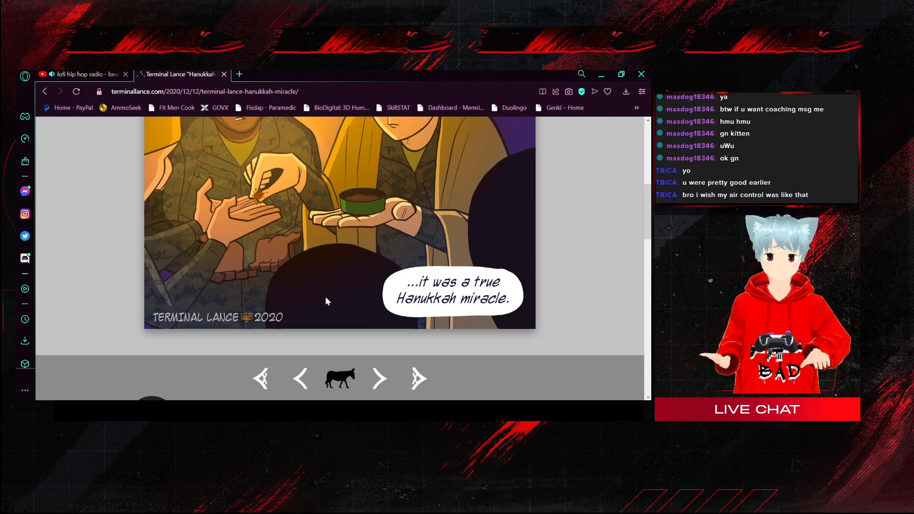
click(301, 378)
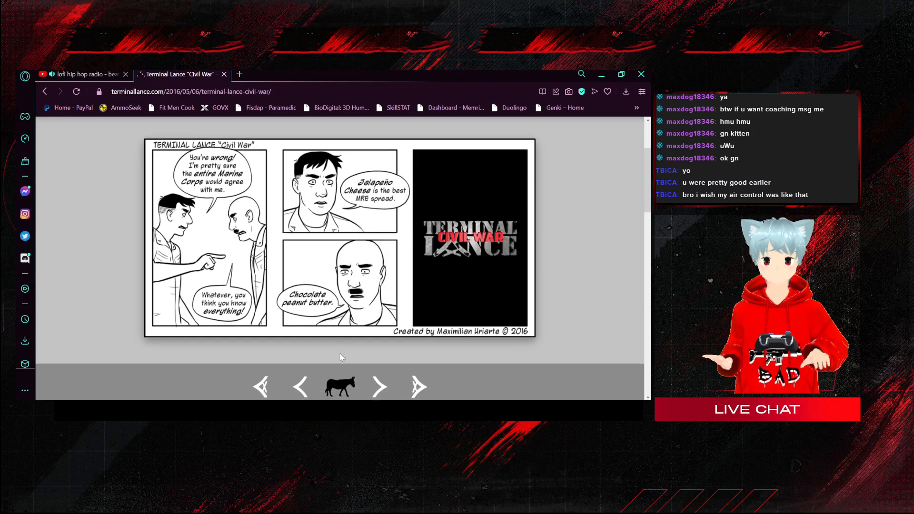
click(300, 386)
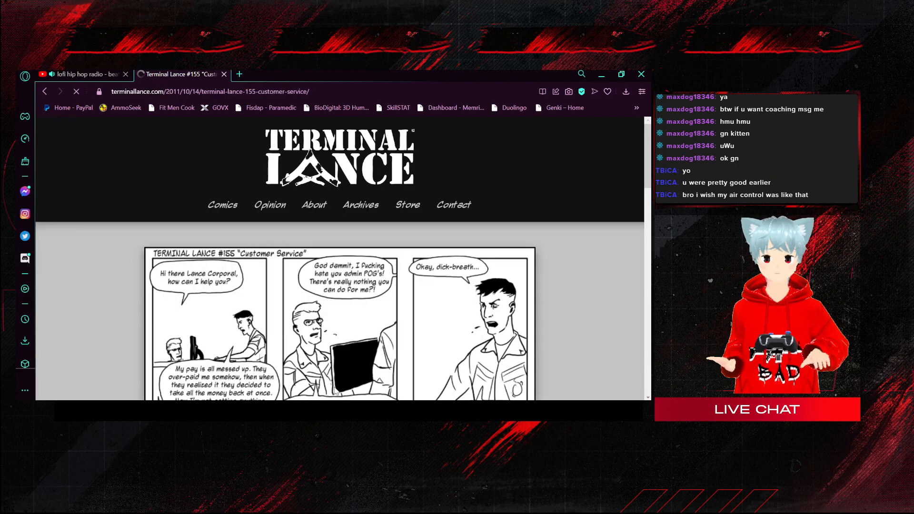
scroll(down, 3)
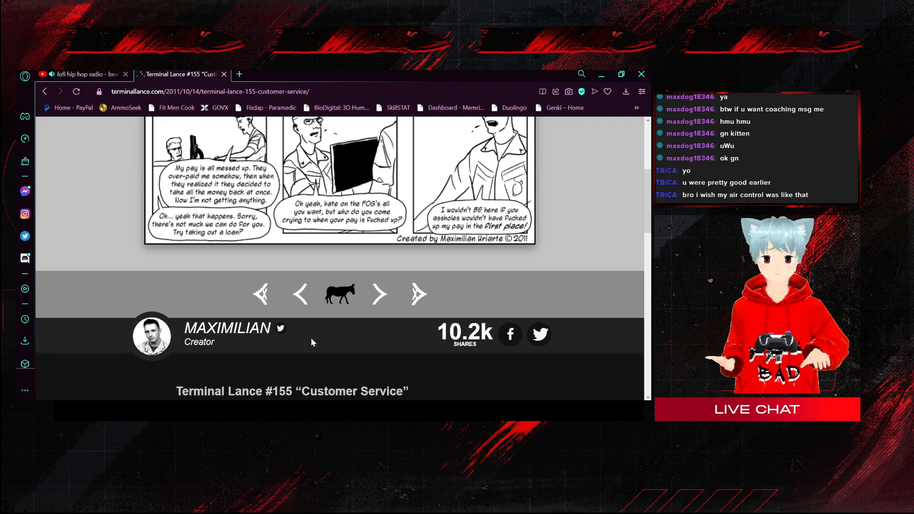
click(301, 294)
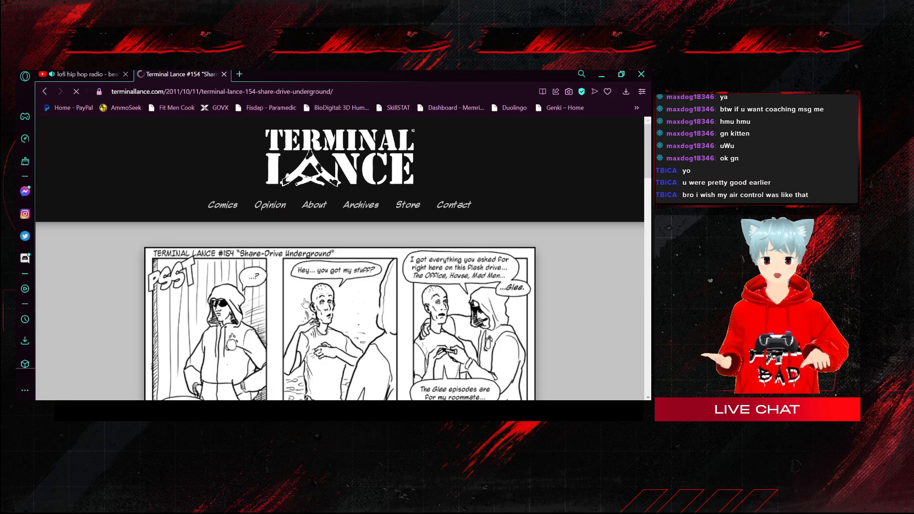
scroll(down, 3)
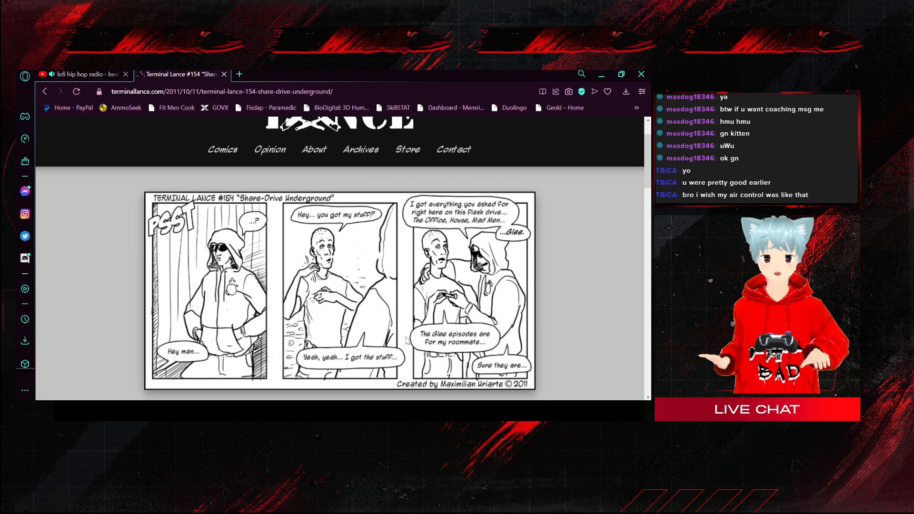
scroll(up, 3)
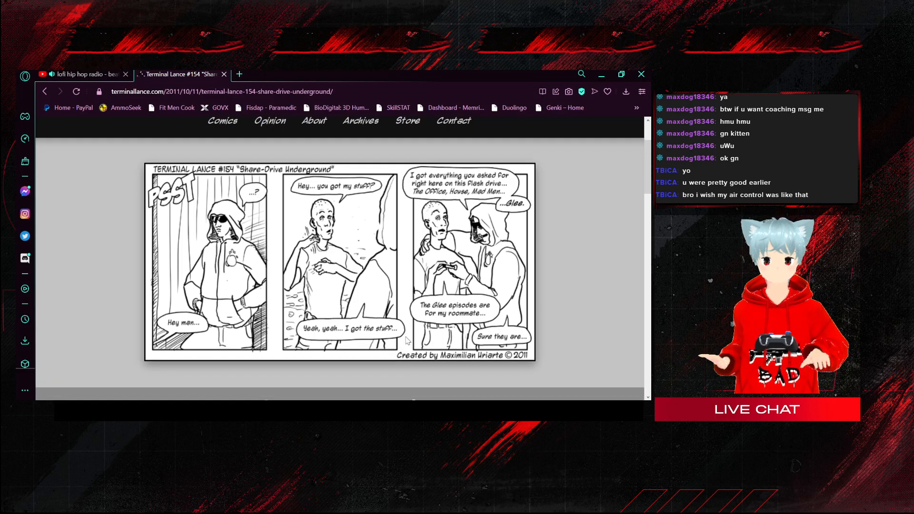
scroll(down, 3)
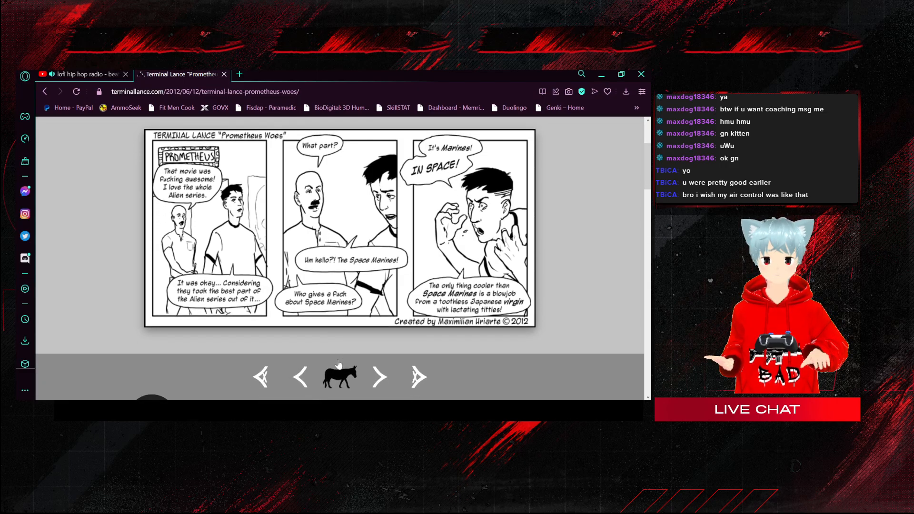
Use the random-comic donkey to land on Curious Dining, glance down it, then jump again to Finding the Littorus
click(300, 377)
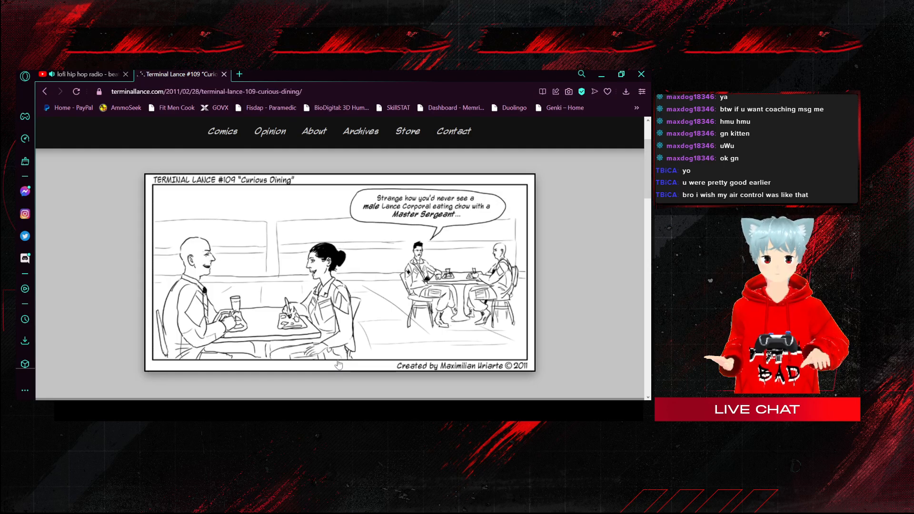
scroll(down, 3)
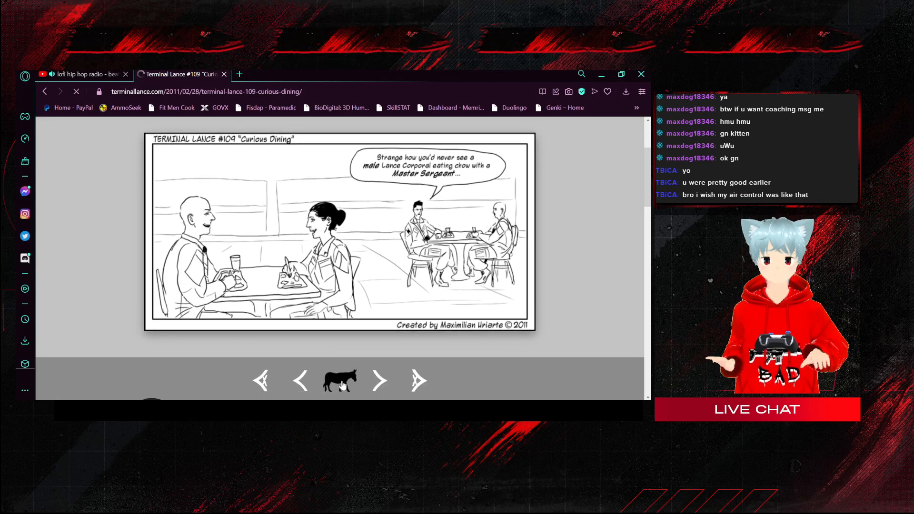
click(378, 381)
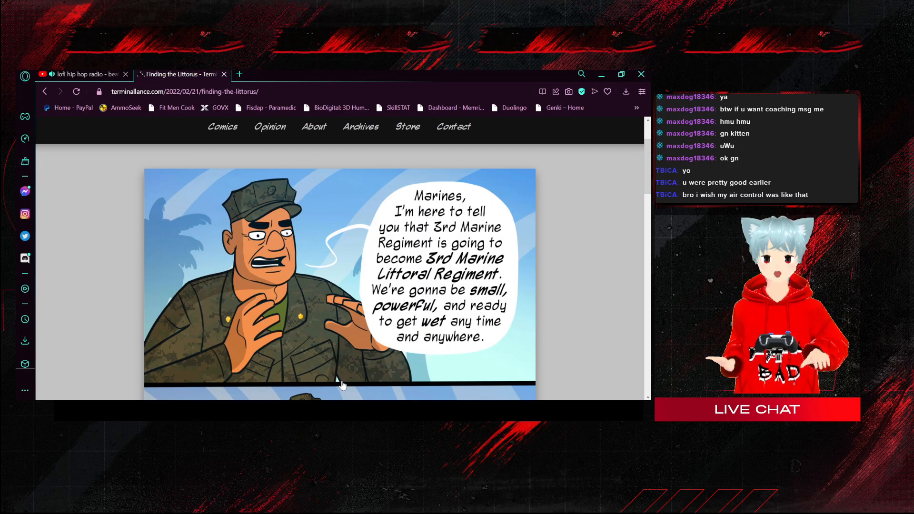
Scroll down through Finding the Littorus until strip #365 Back to Basics is fully on screen
scroll(down, 3)
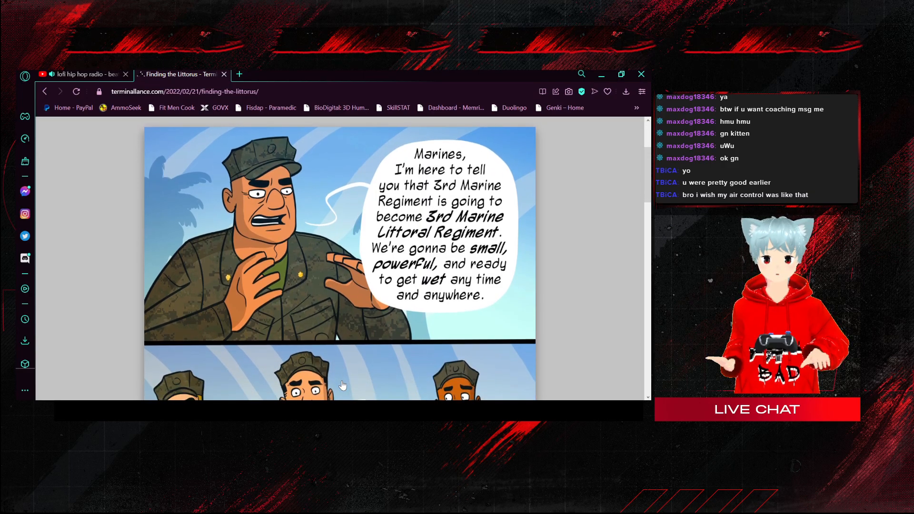
scroll(down, 3)
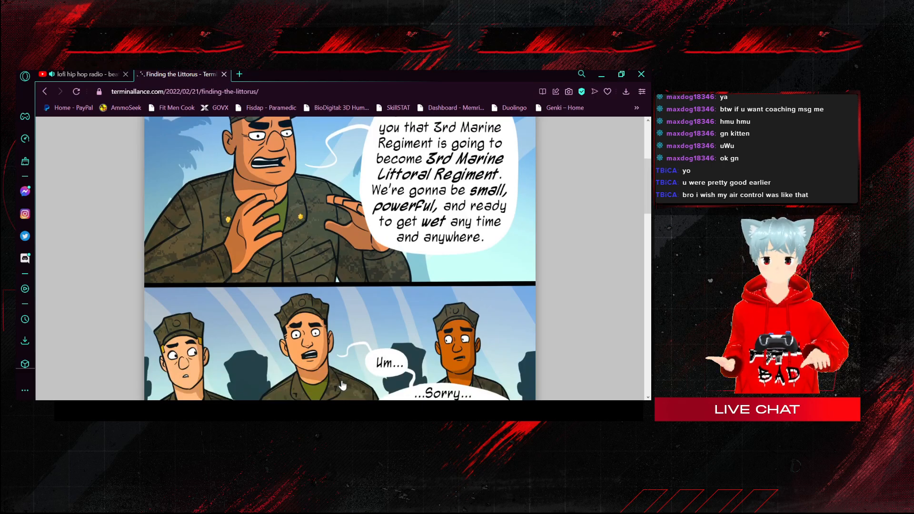
scroll(down, 3)
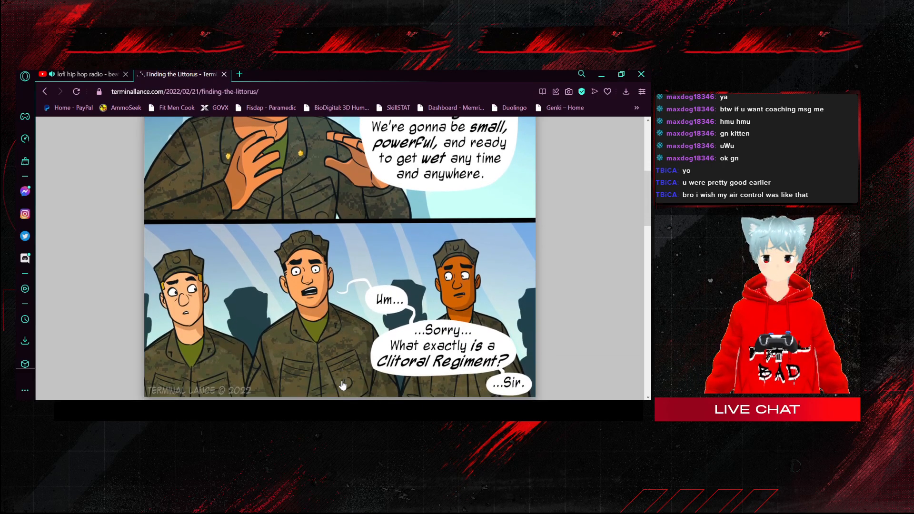
scroll(down, 3)
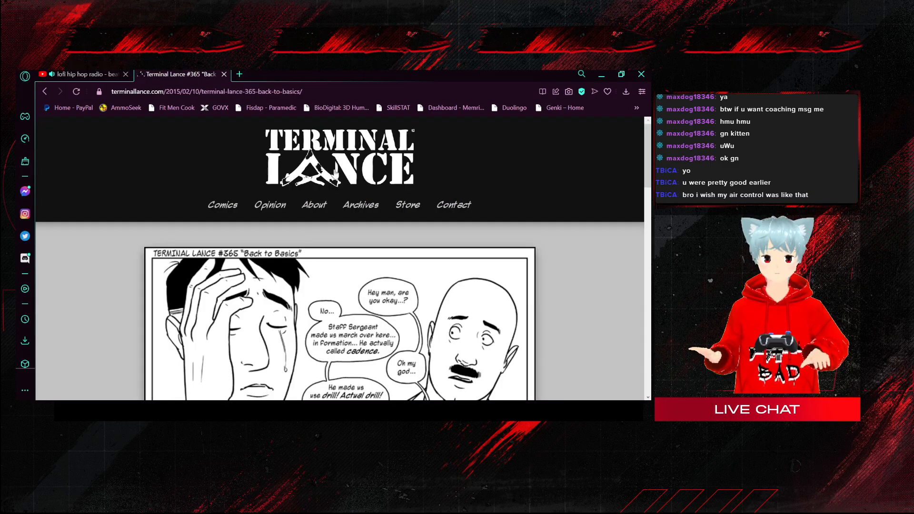
scroll(down, 3)
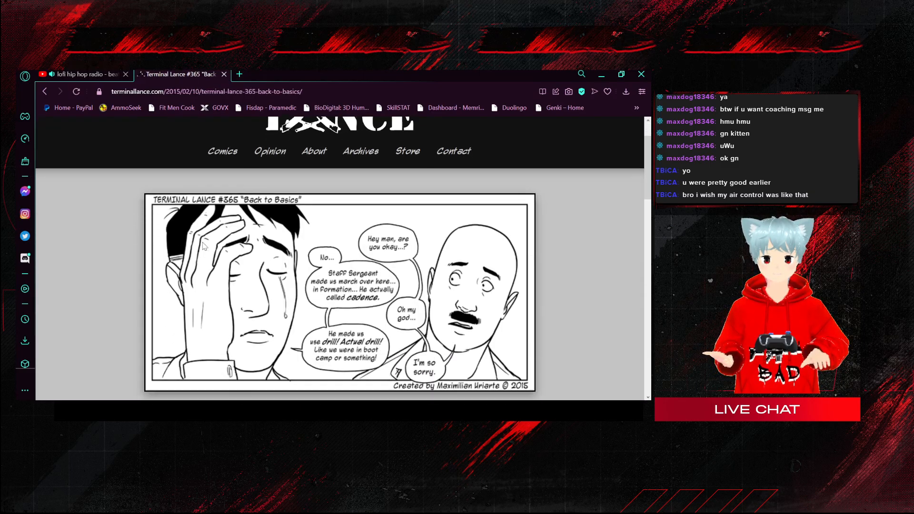
scroll(down, 3)
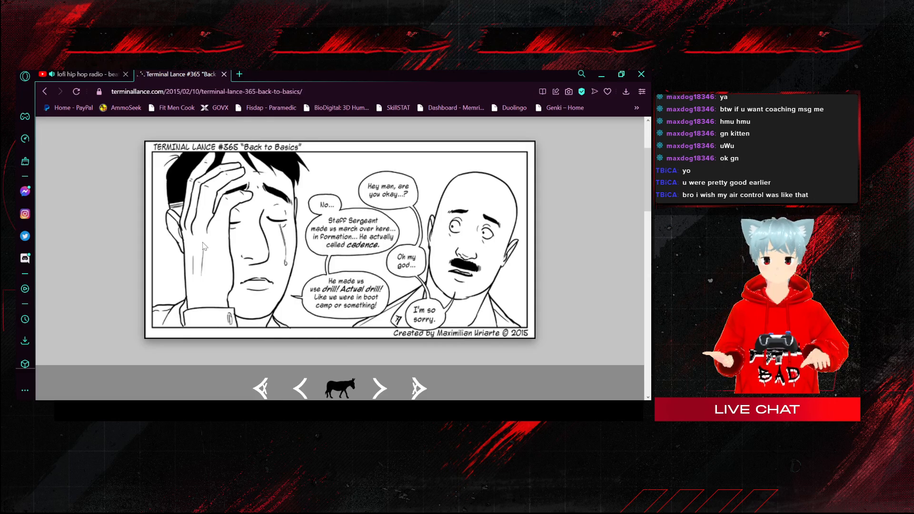